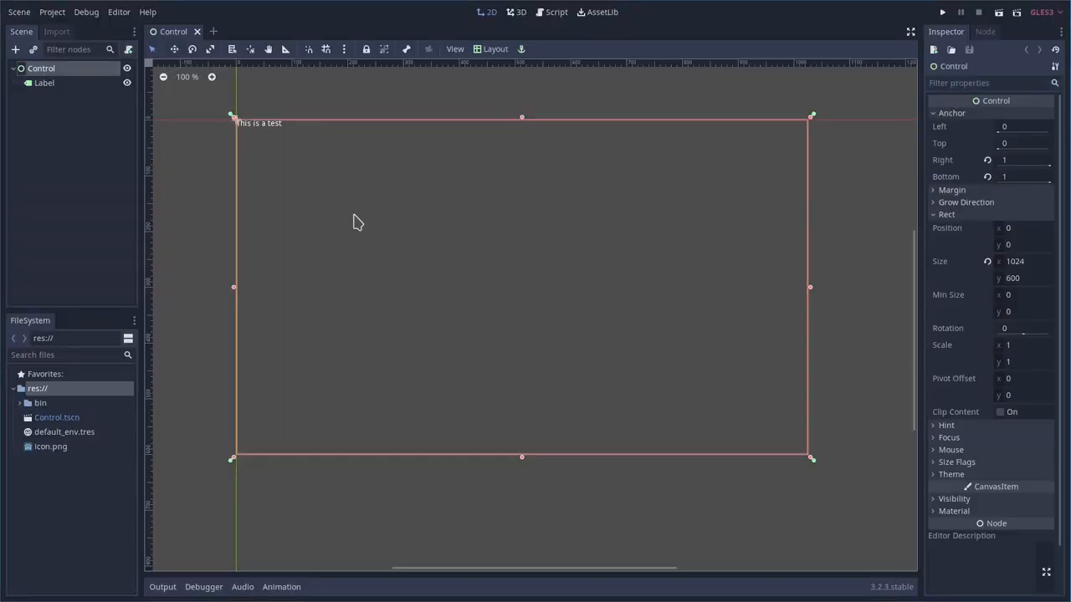
mouse_move(261, 134)
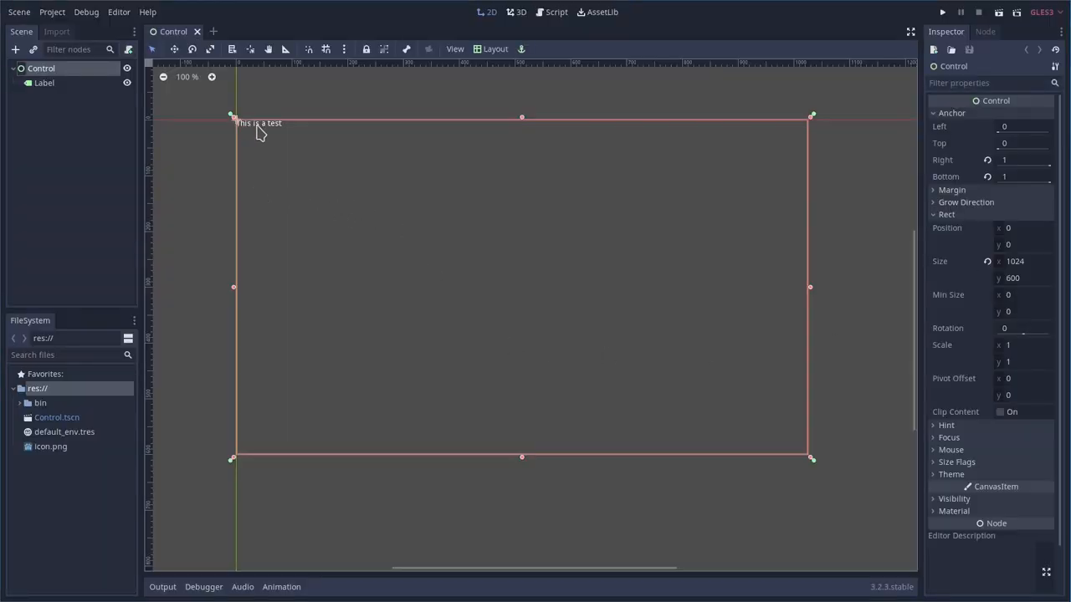
Show the platform list for a new export preset in the Export window.
left_click(50, 11)
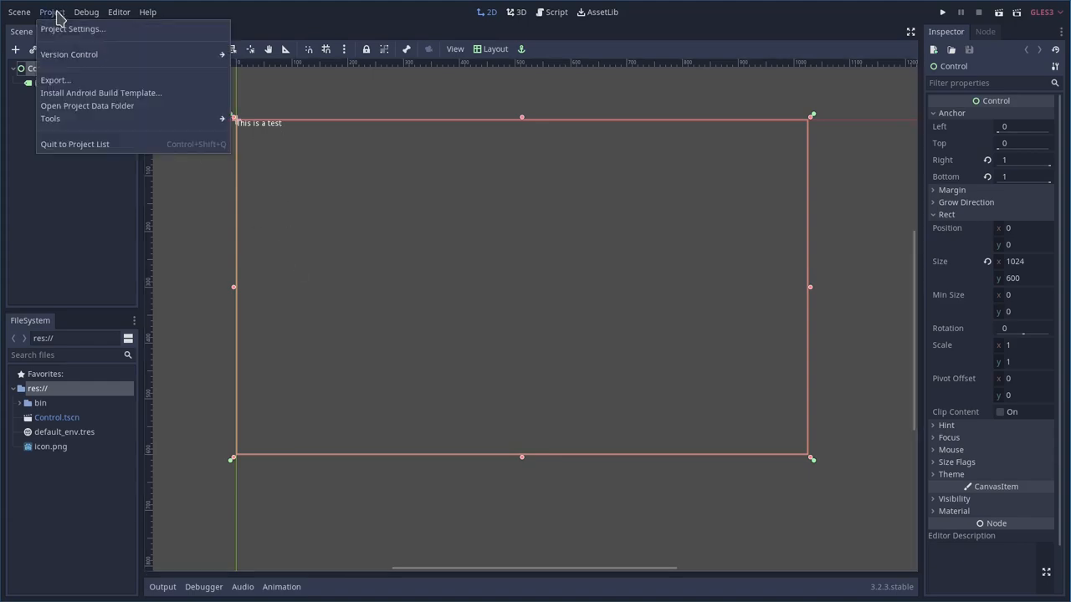
left_click(53, 80)
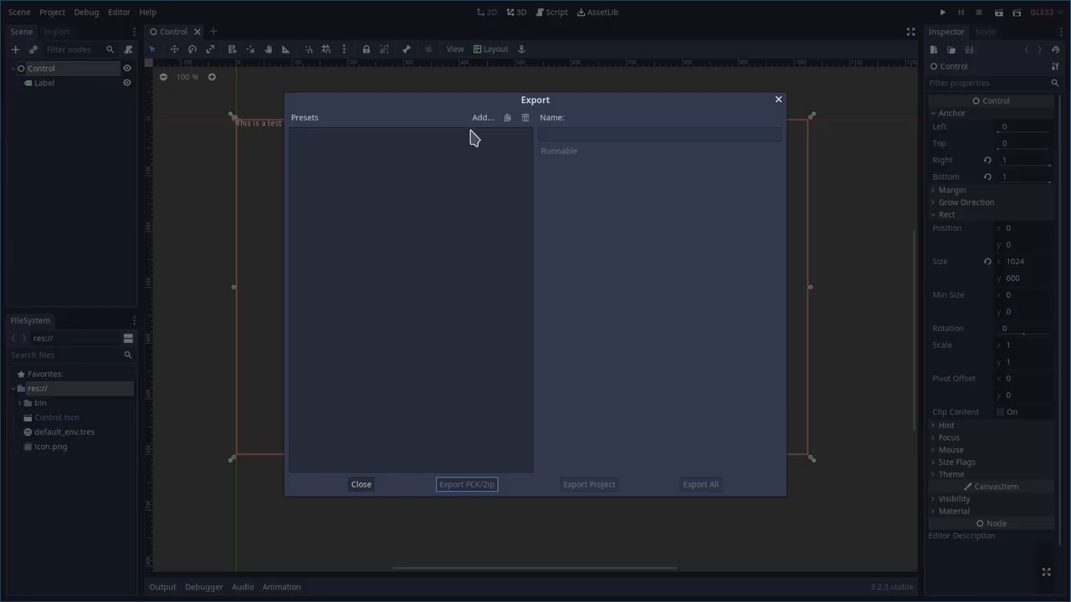
left_click(482, 117)
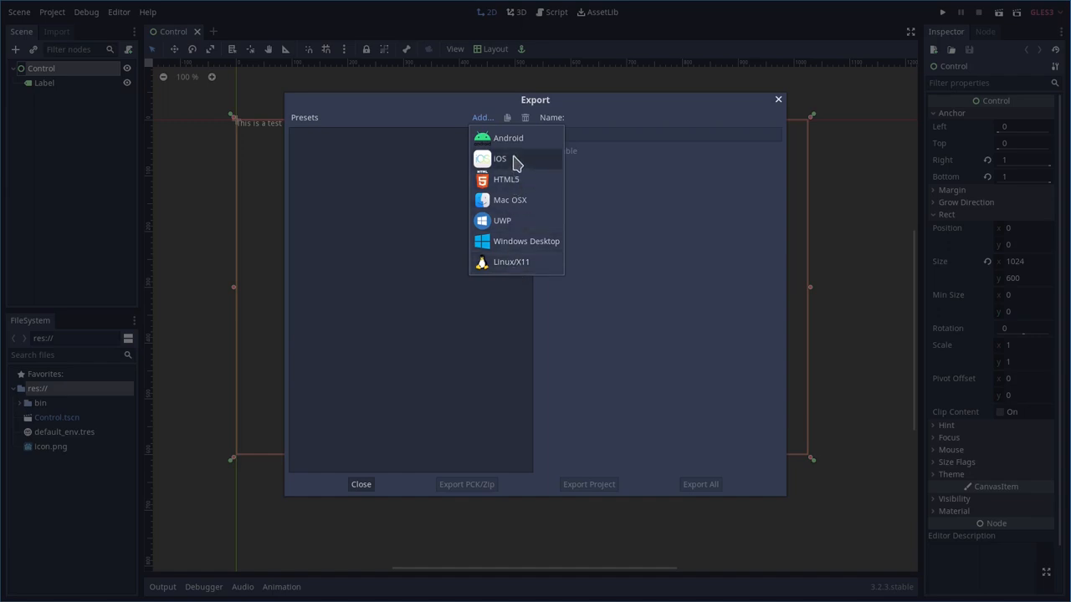
Add an Android export preset and review its missing ADB, jarsigner and keystore warnings.
left_click(509, 137)
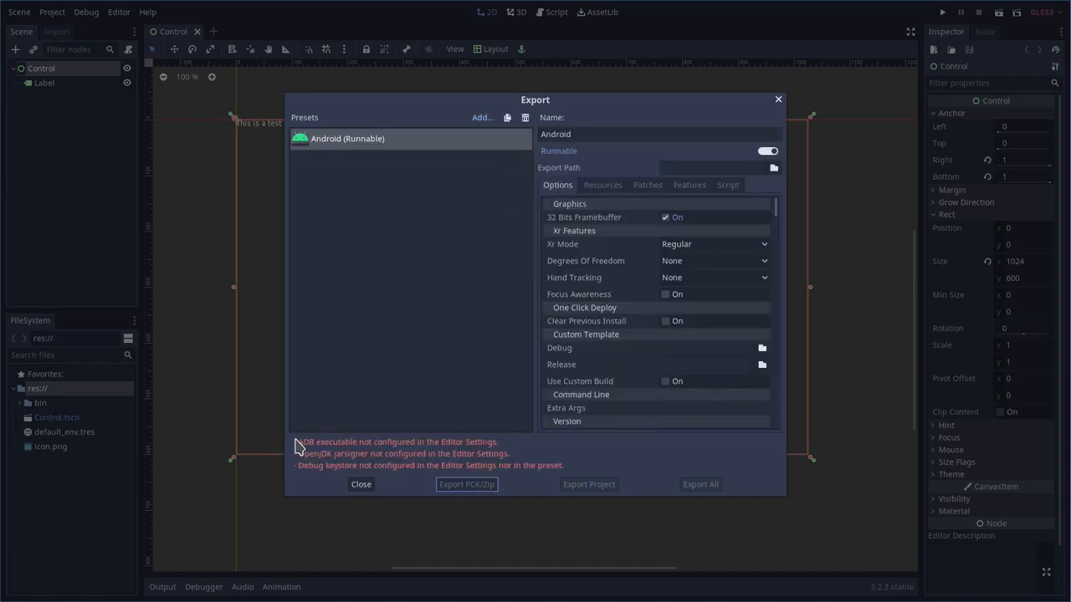
mouse_move(316, 479)
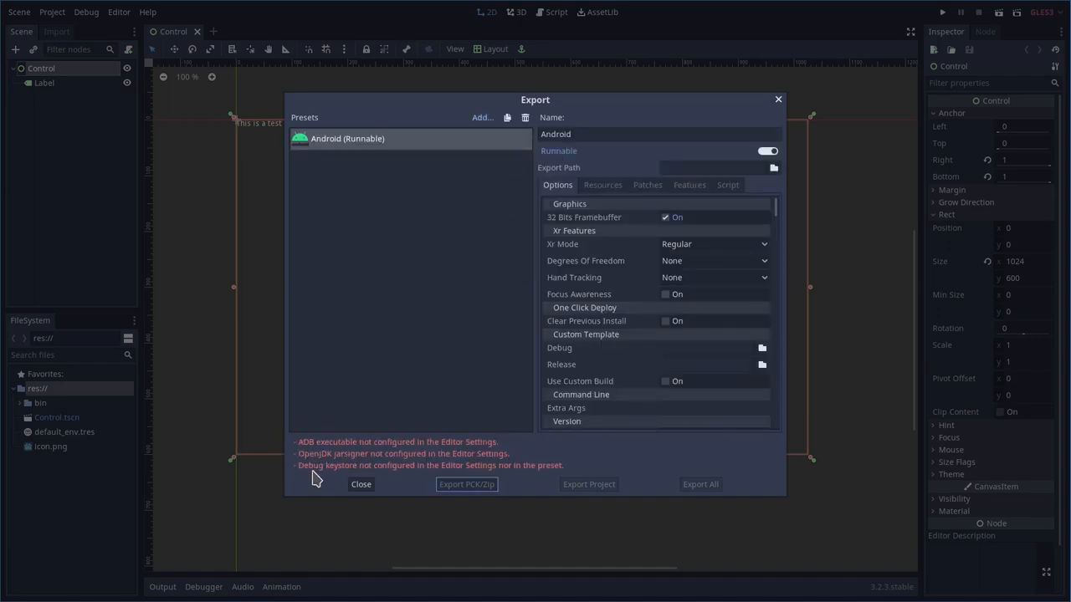
mouse_move(311, 452)
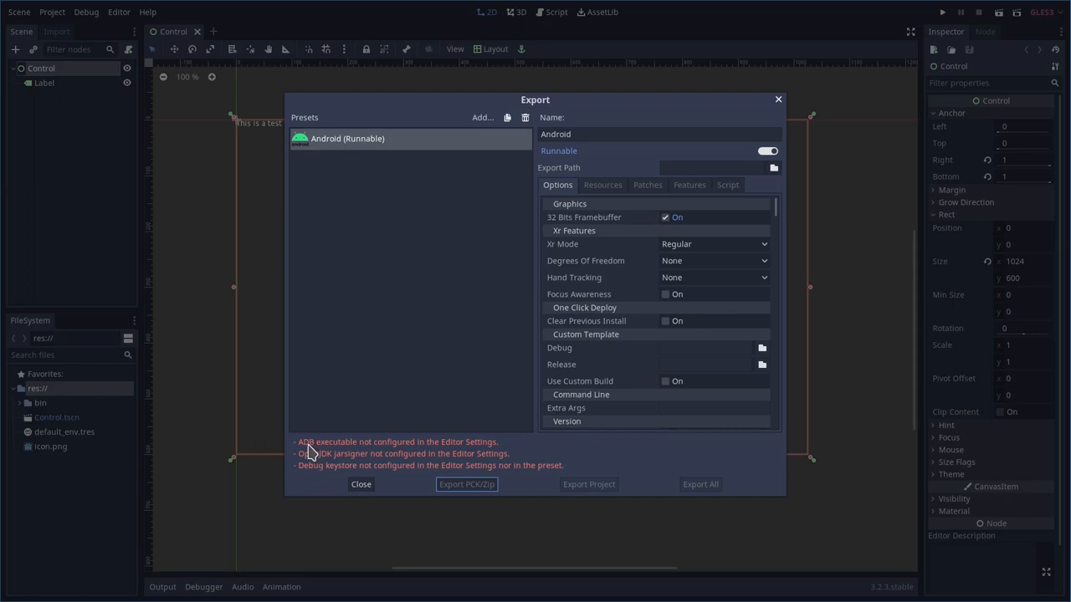
mouse_move(383, 455)
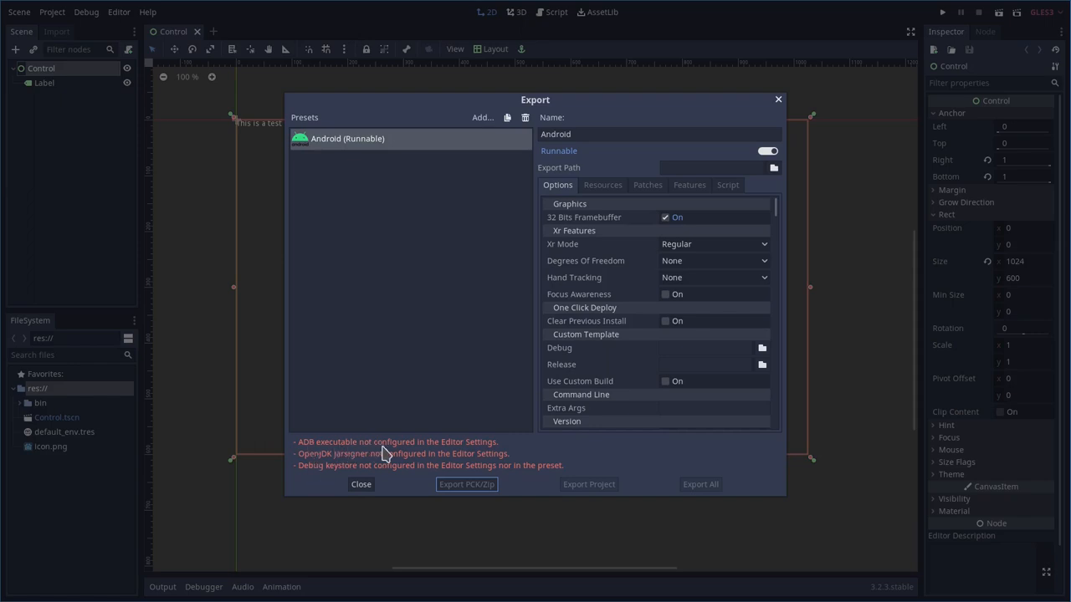
mouse_move(415, 450)
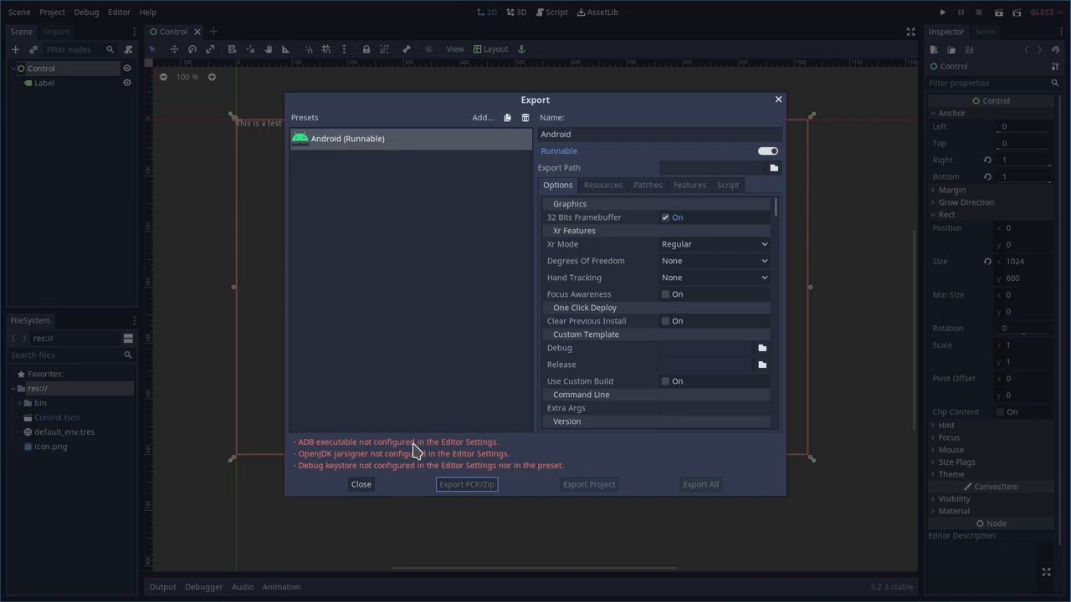
mouse_move(321, 467)
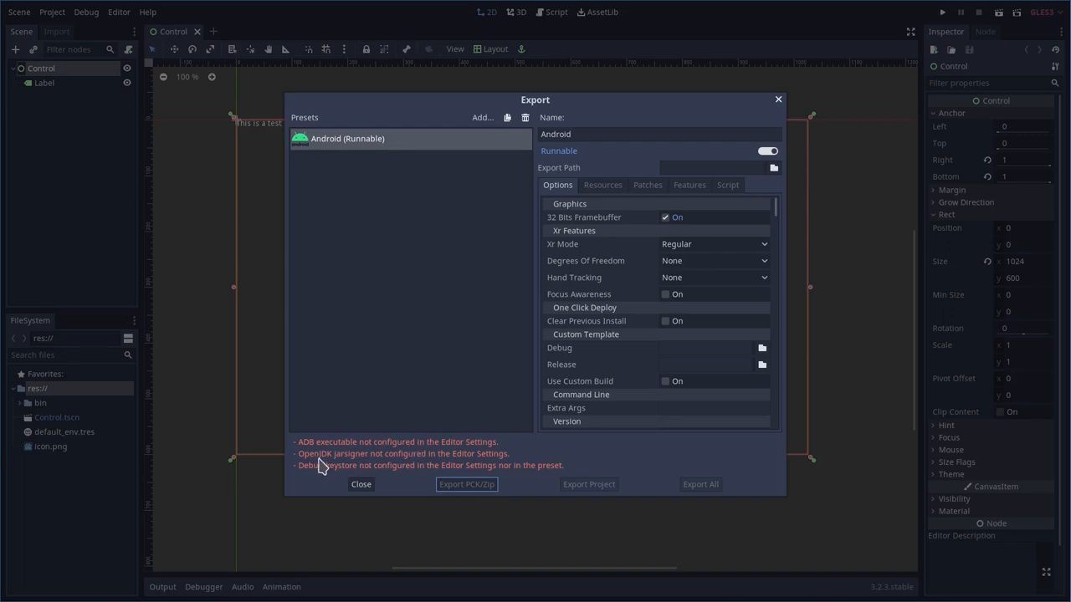
mouse_move(368, 465)
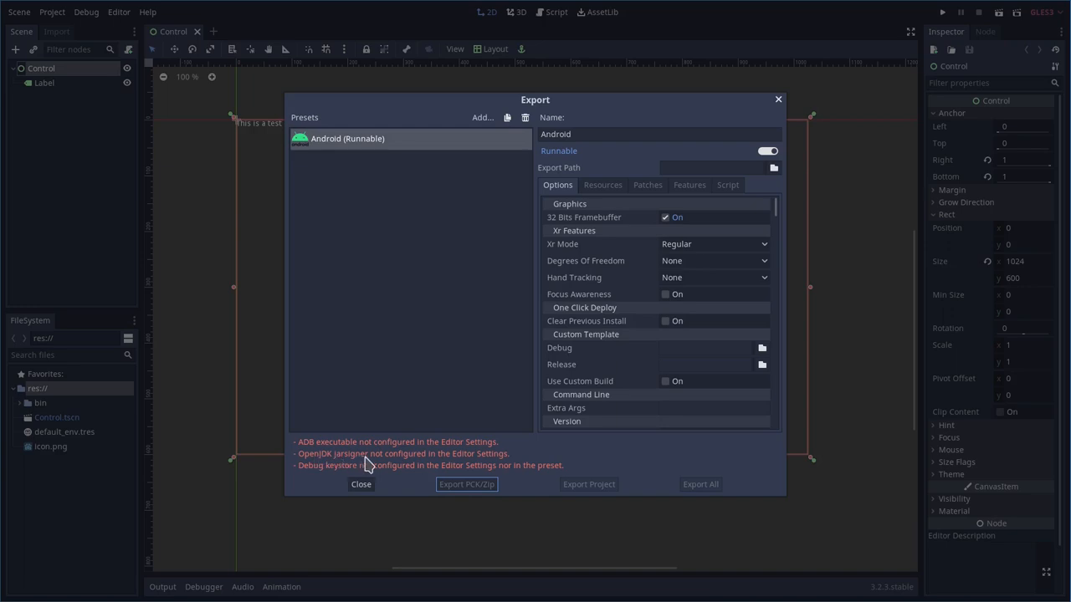
mouse_move(338, 475)
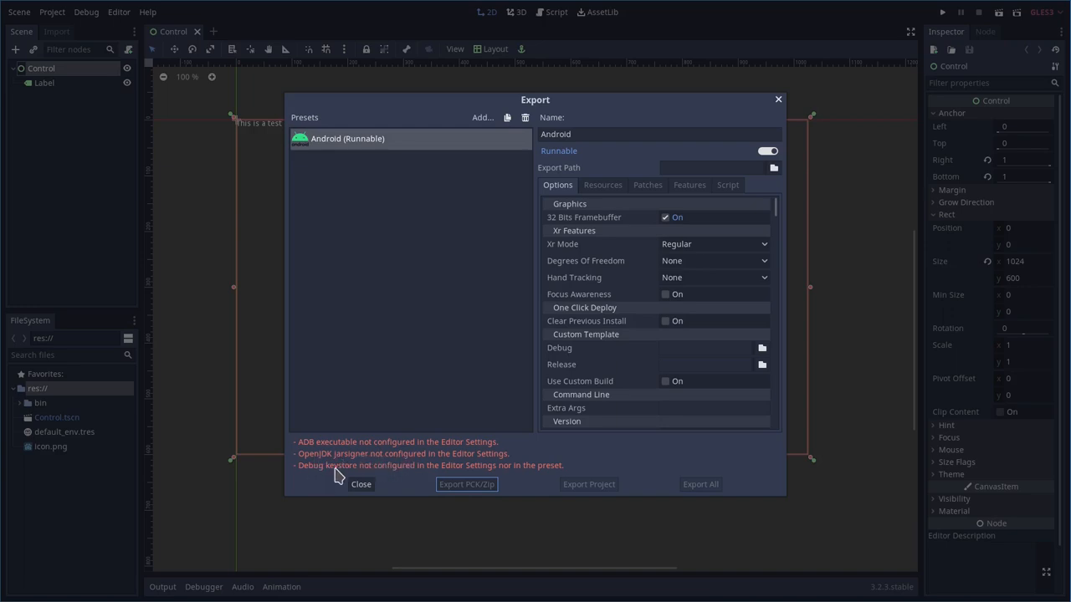
mouse_move(378, 477)
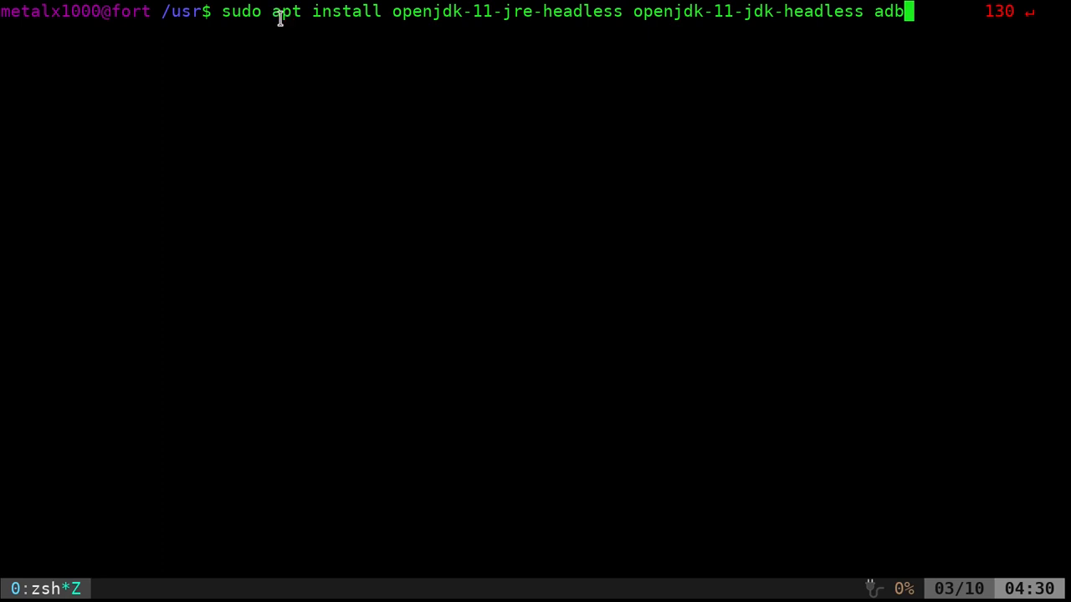
mouse_move(401, 20)
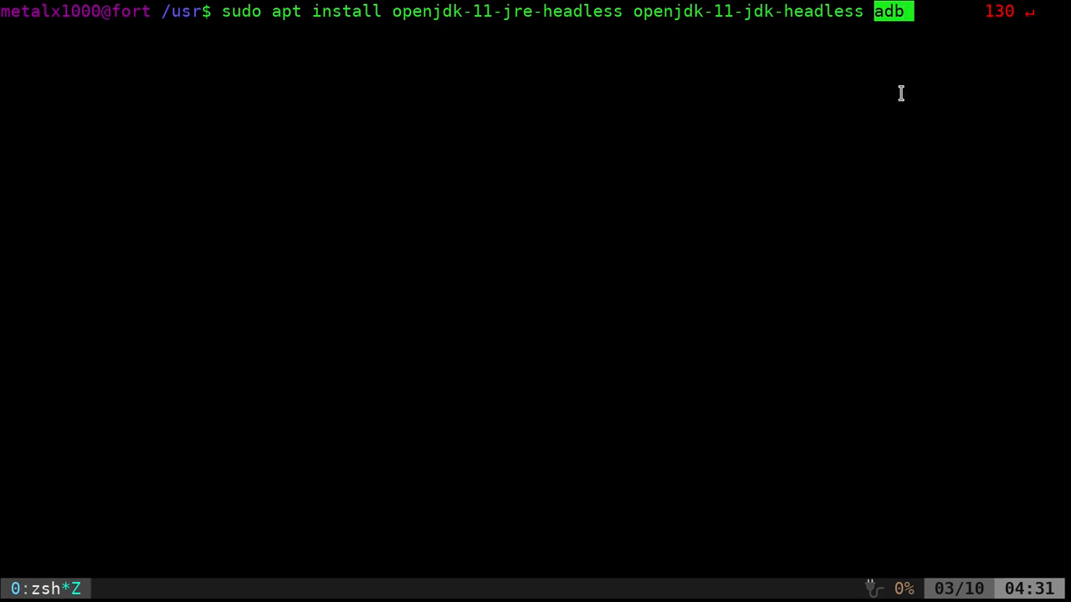
mouse_move(751, 102)
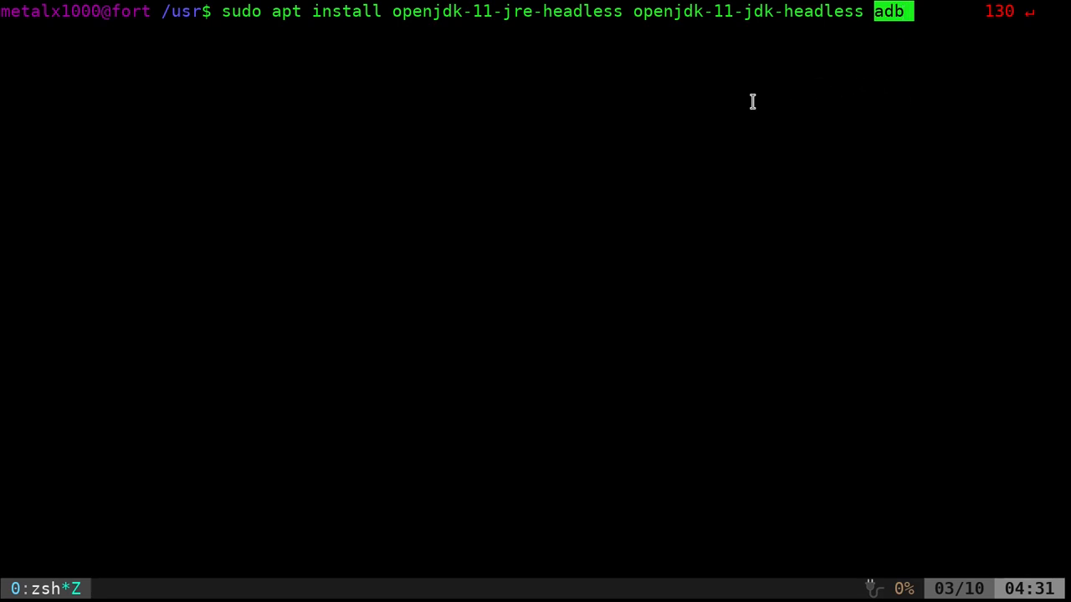
mouse_move(746, 102)
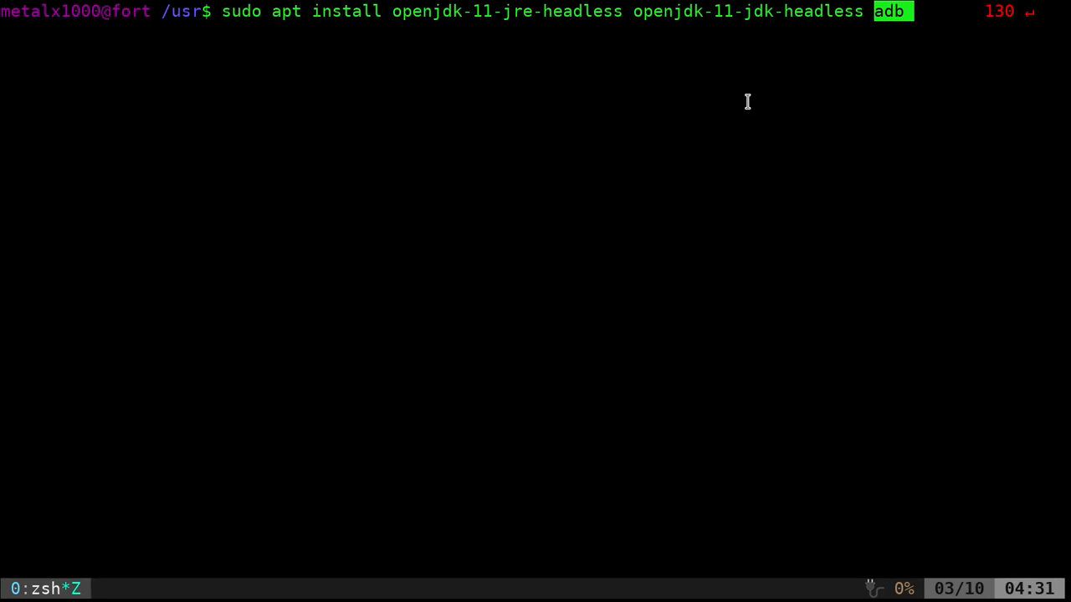
mouse_move(633, 10)
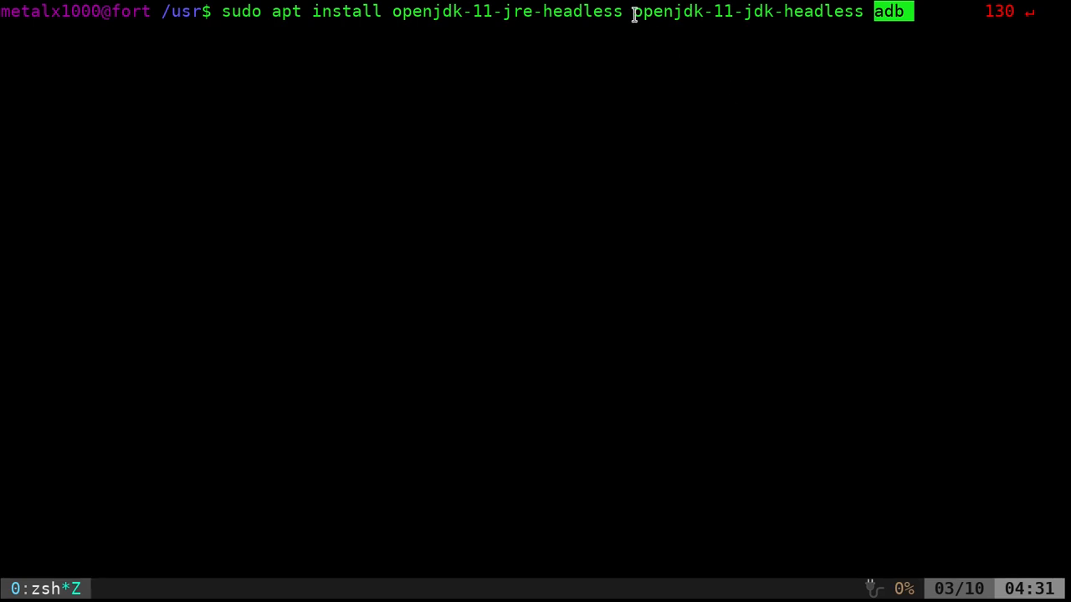
mouse_move(391, 10)
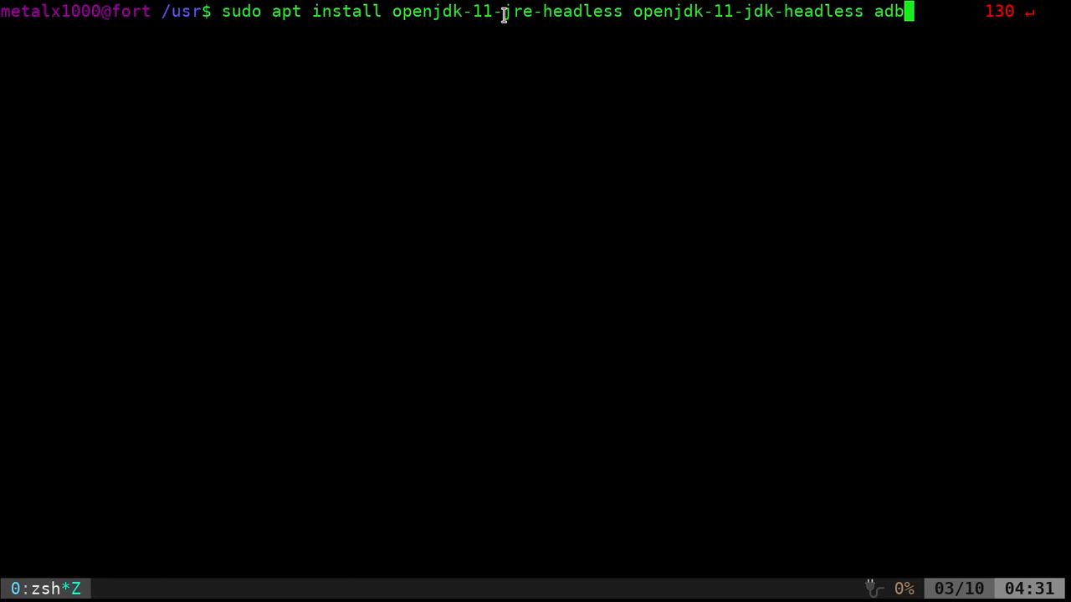
Recall the apt install command for openjdk-11-jre-headless, openjdk-11-jdk-headless and adb.
type("re")
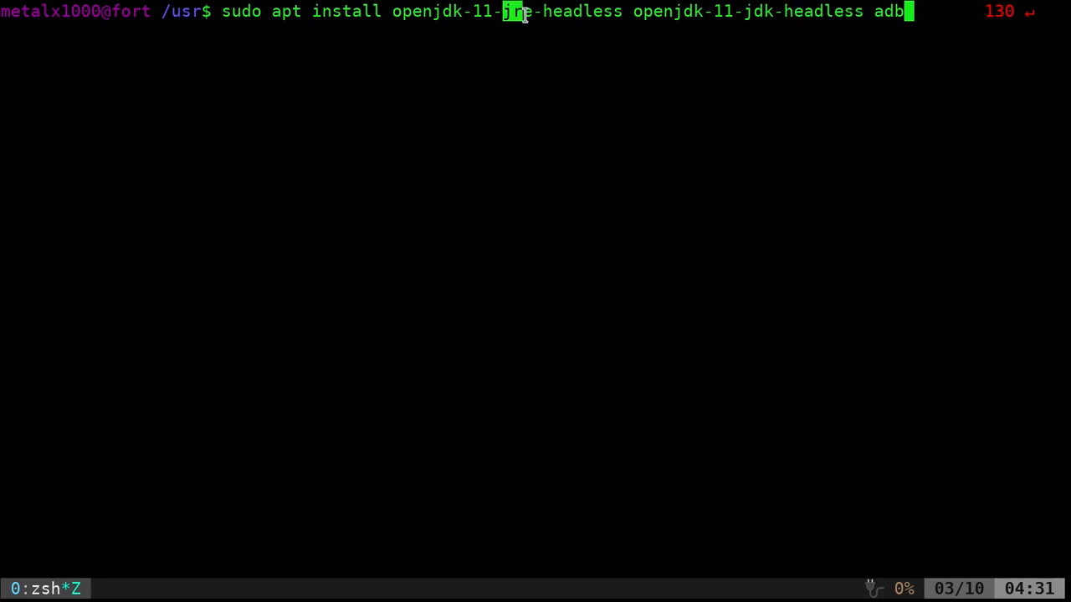
mouse_move(744, 17)
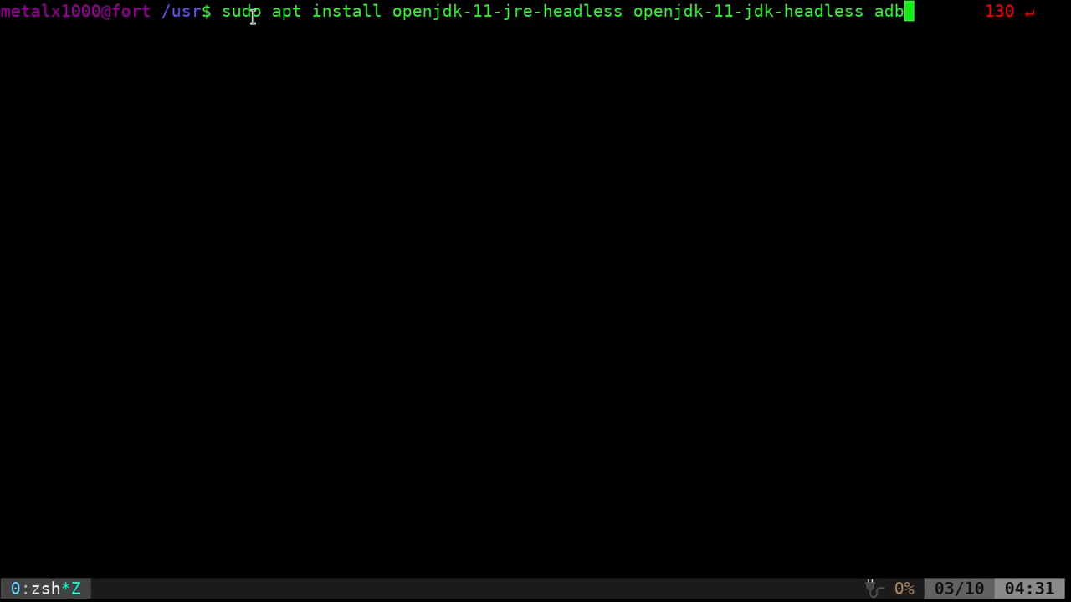
mouse_move(594, 114)
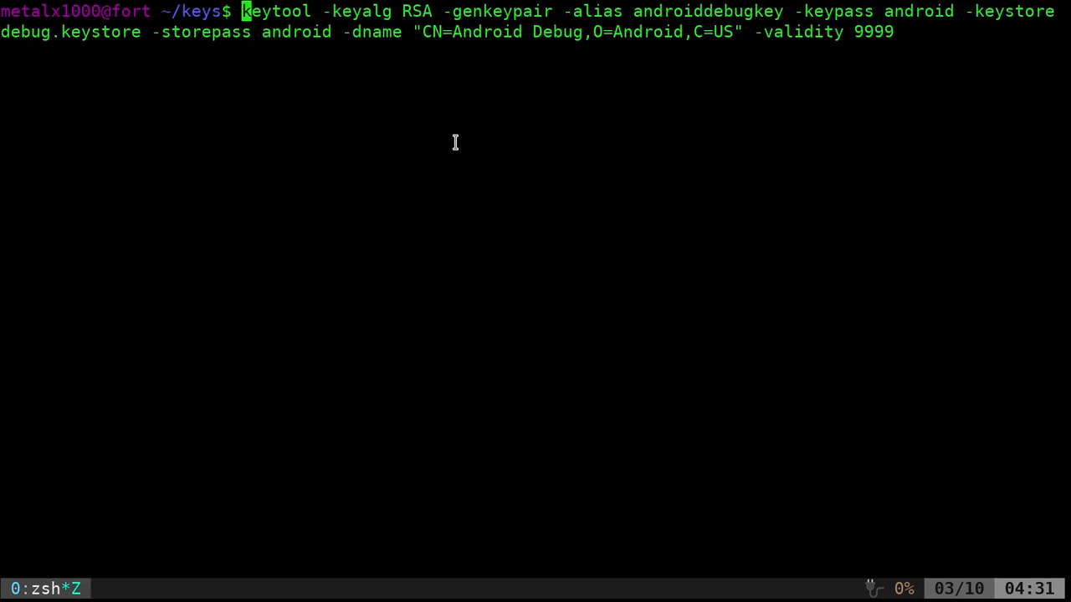
double_click(281, 10)
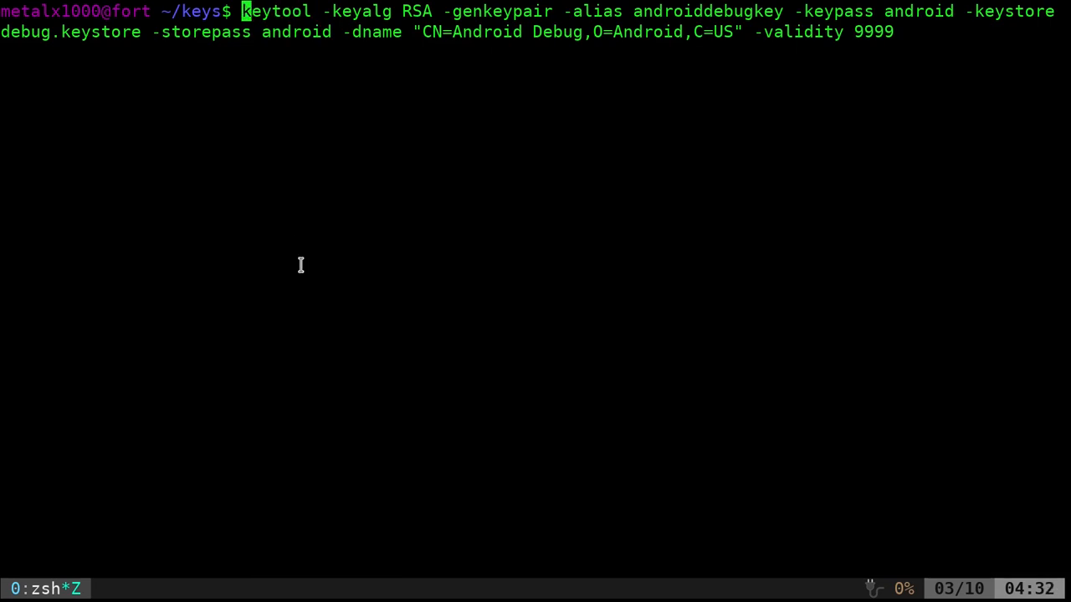
mouse_move(304, 254)
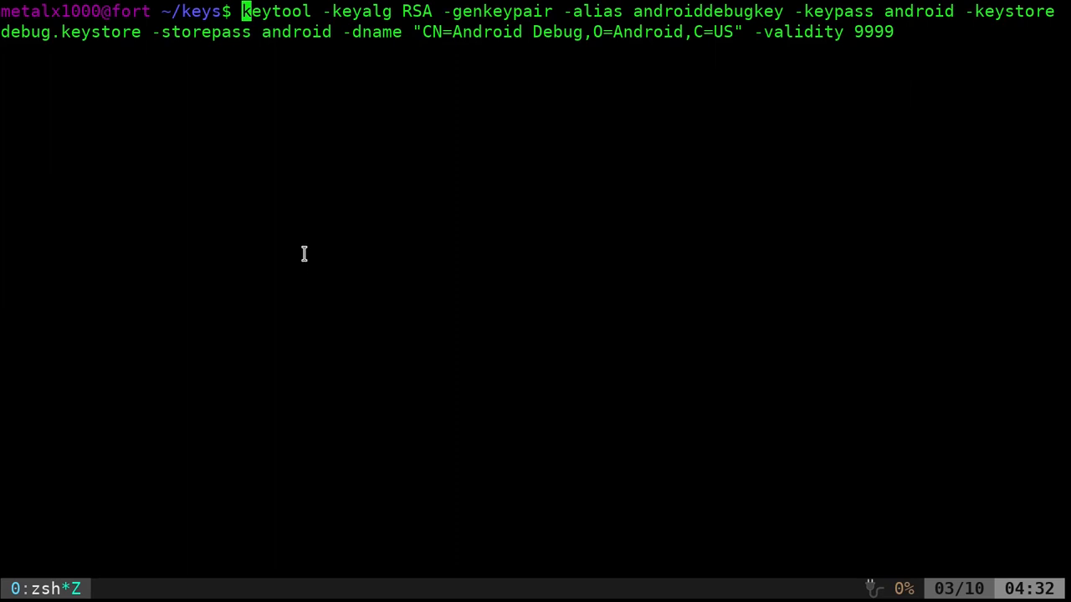
mouse_move(310, 261)
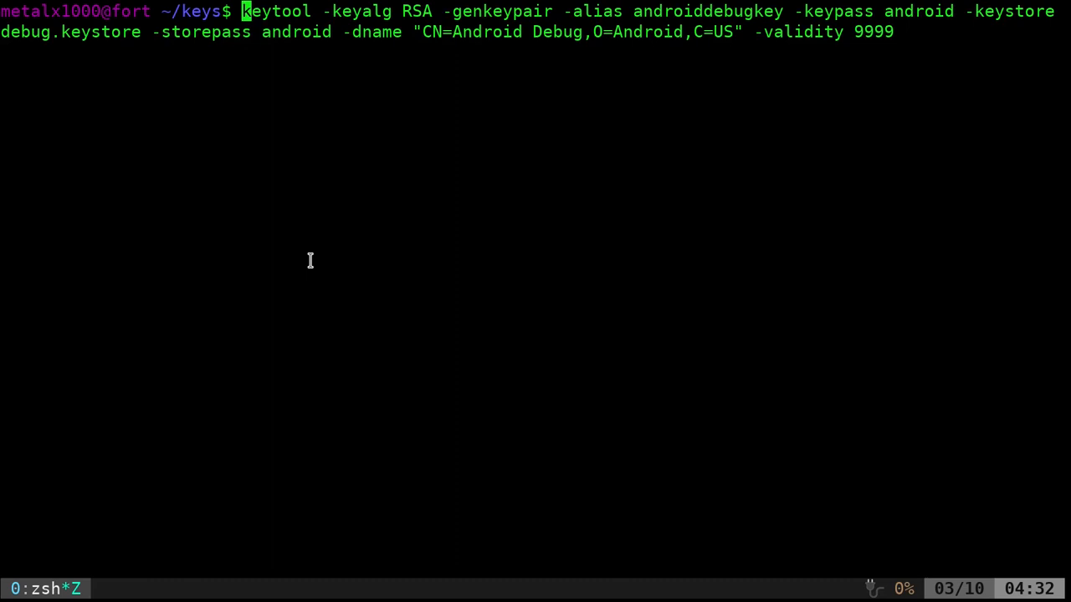
mouse_move(375, 222)
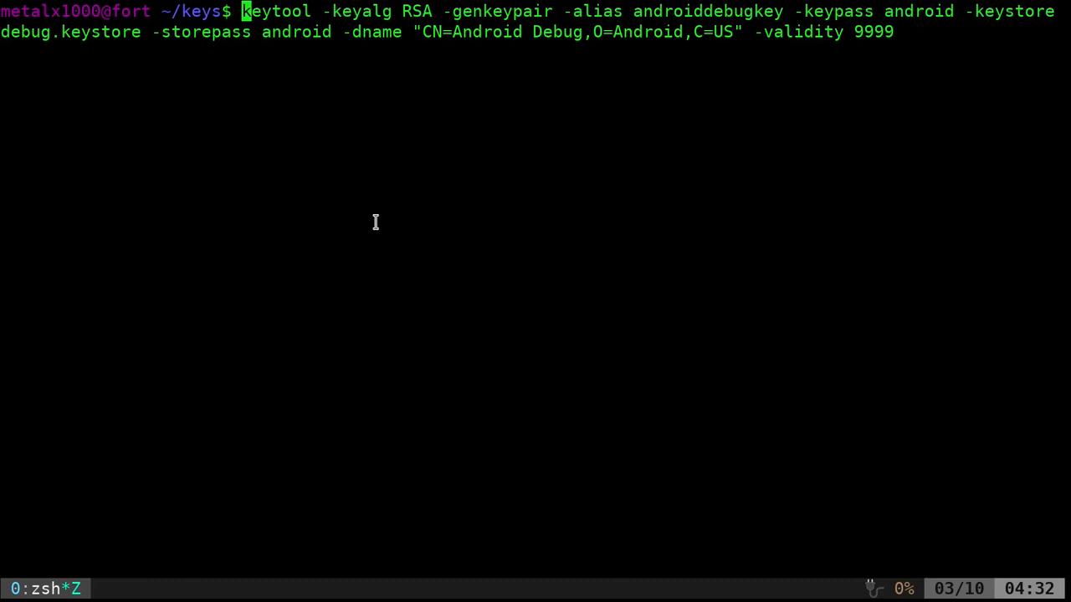
mouse_move(166, 10)
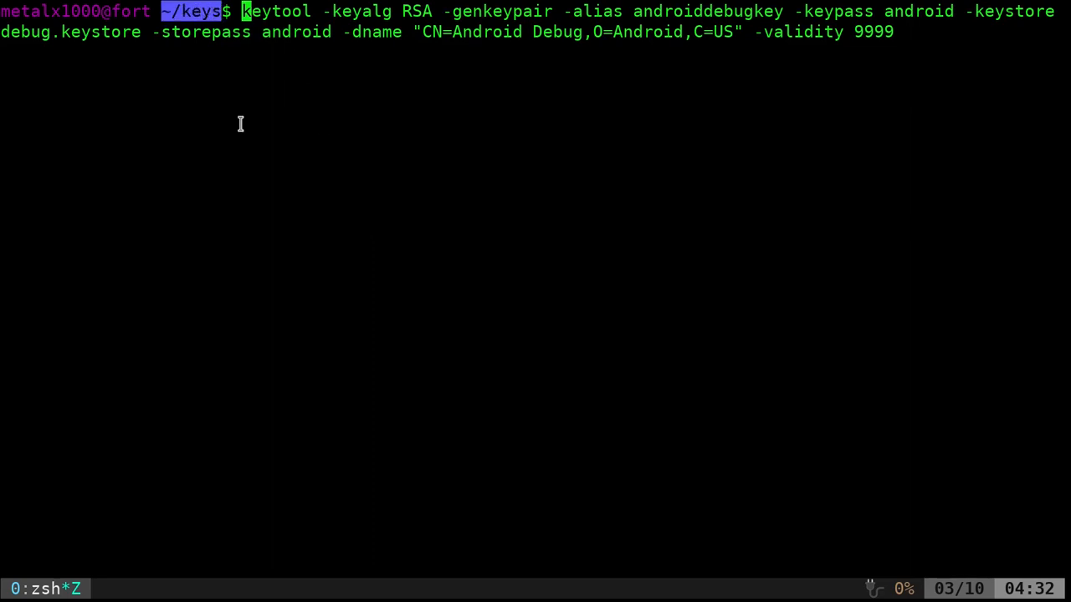
mouse_move(294, 44)
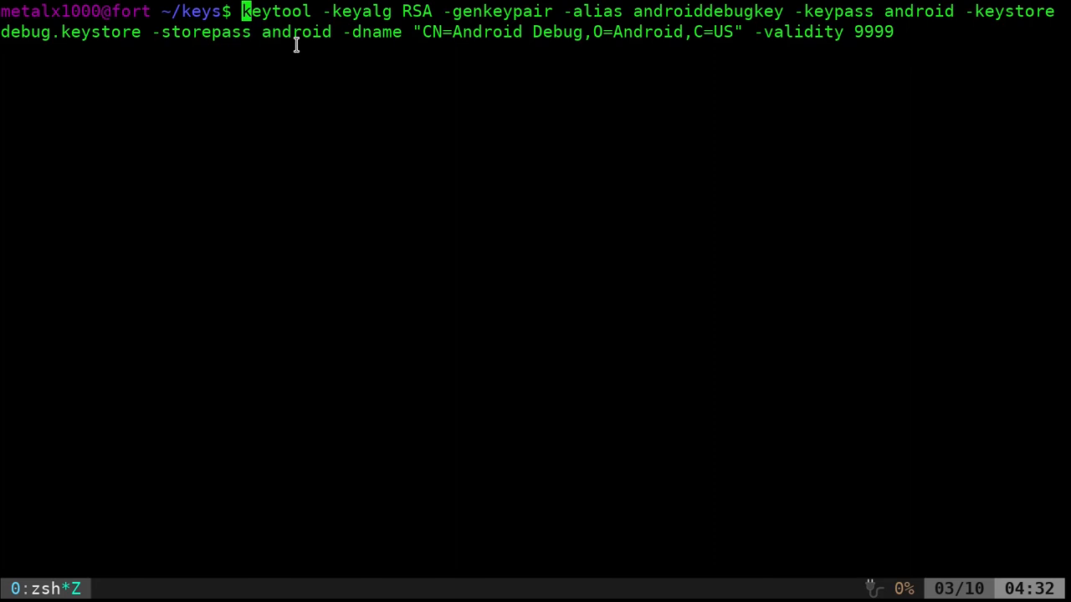
mouse_move(287, 107)
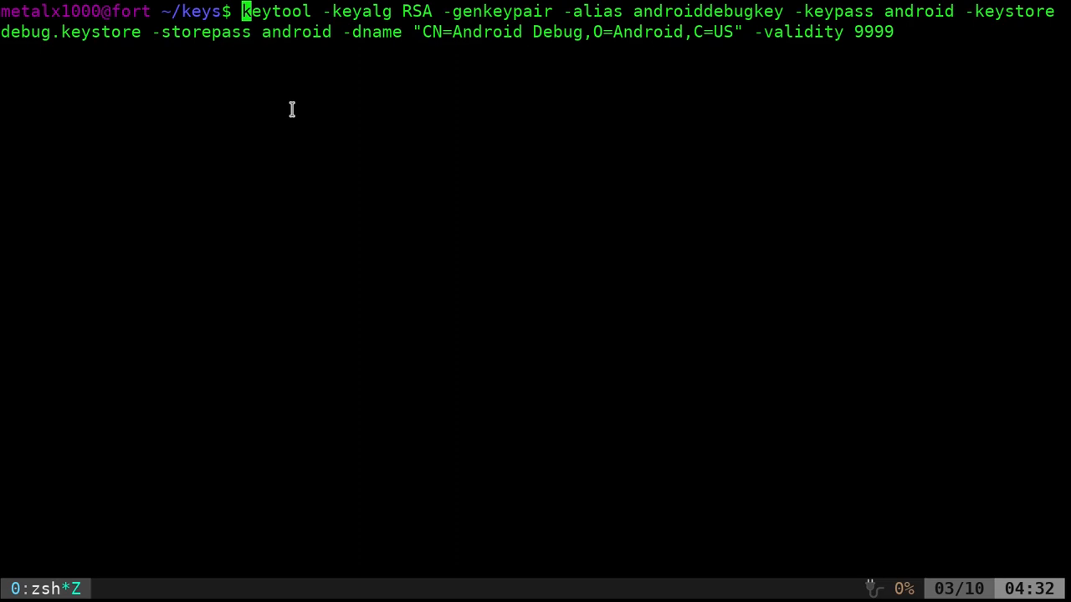
mouse_move(301, 117)
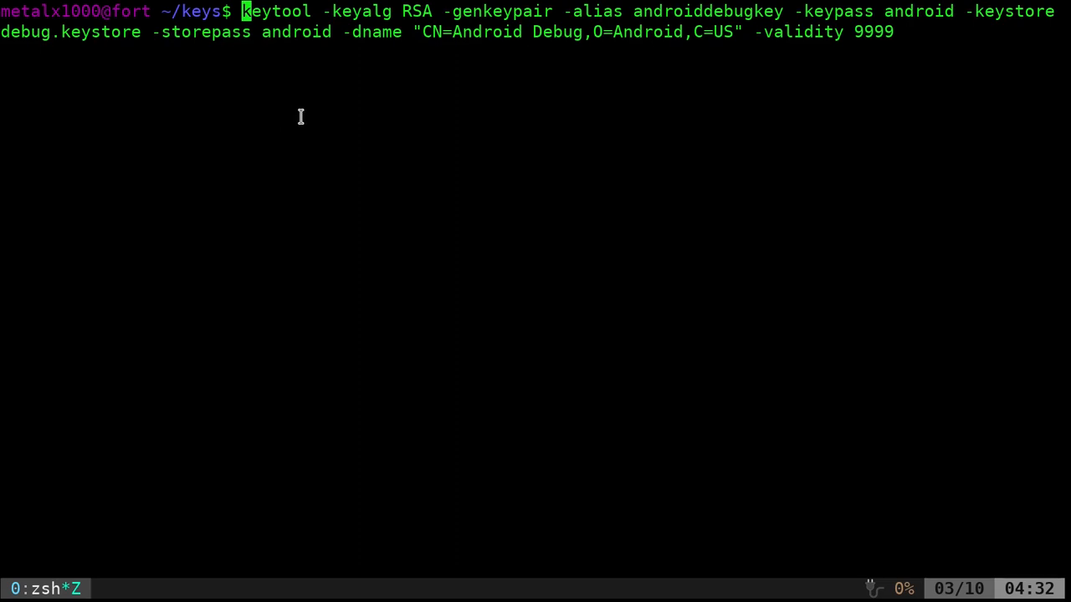
mouse_move(368, 80)
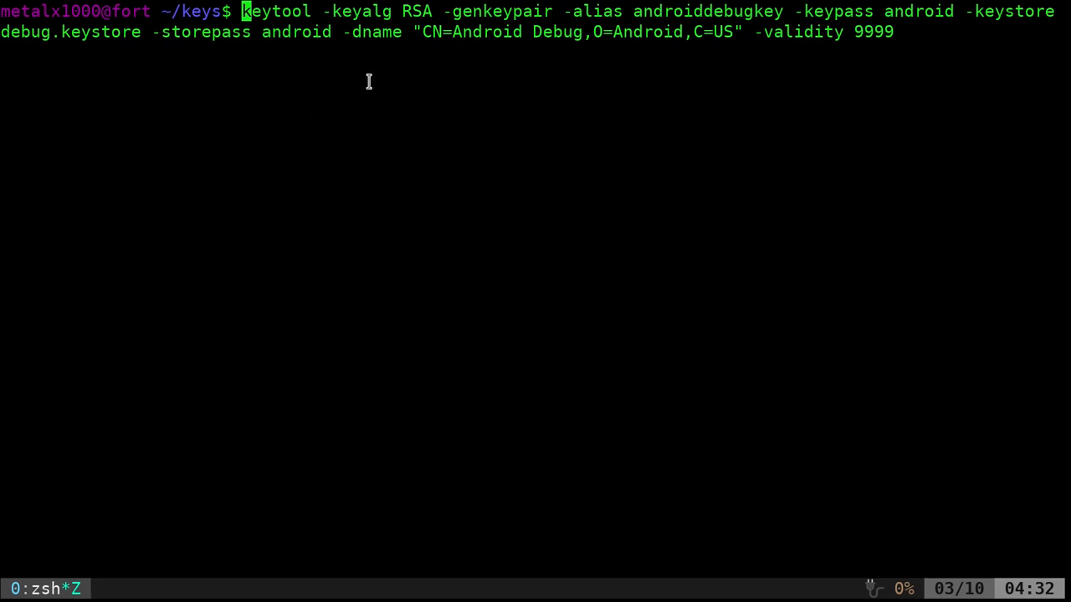
mouse_move(374, 67)
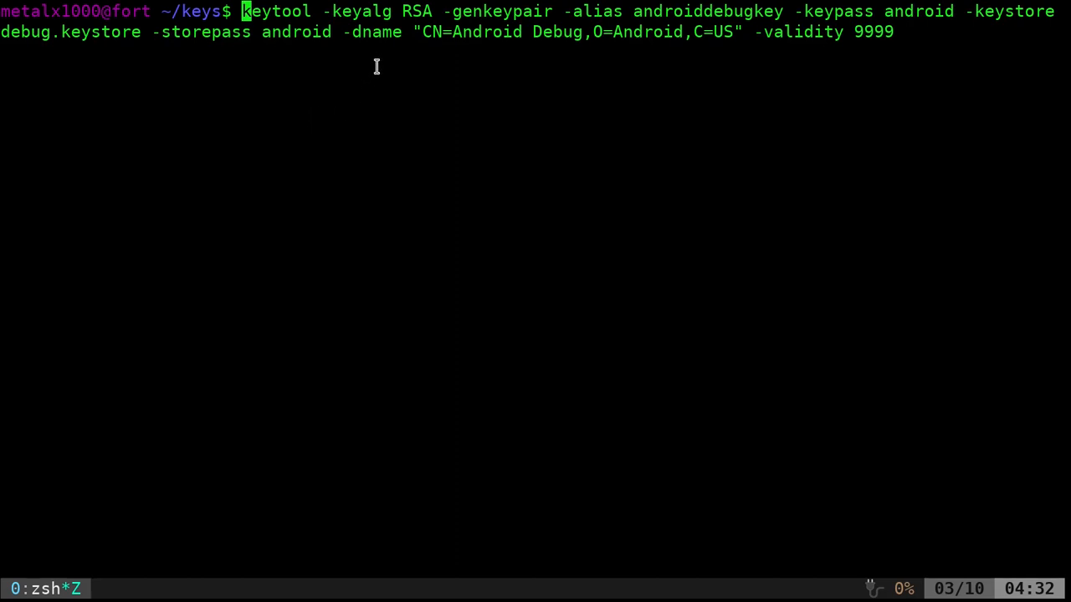
mouse_move(384, 80)
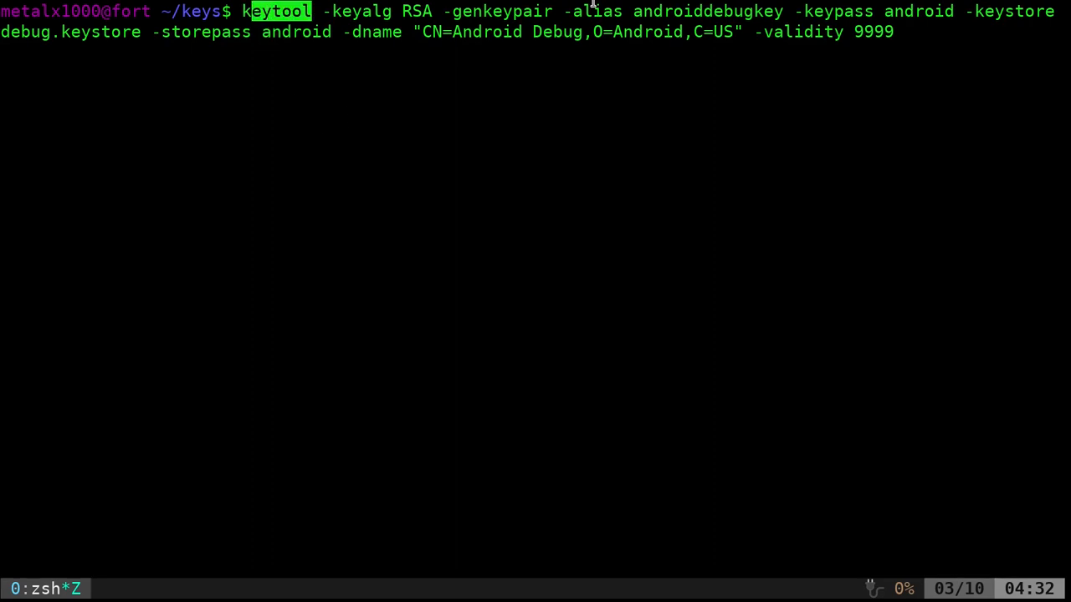
mouse_move(623, 59)
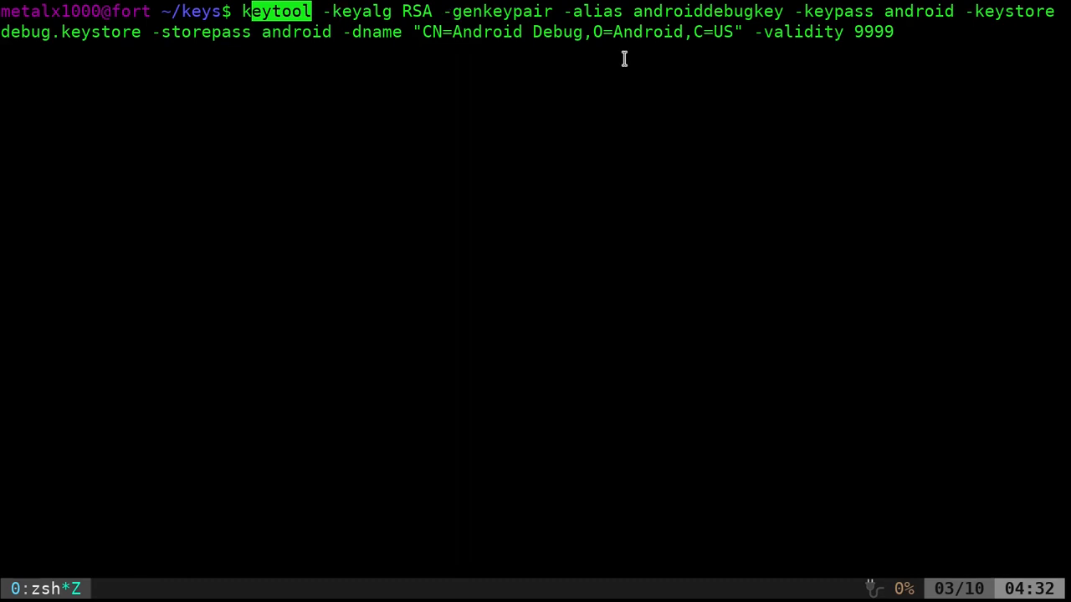
mouse_move(686, 10)
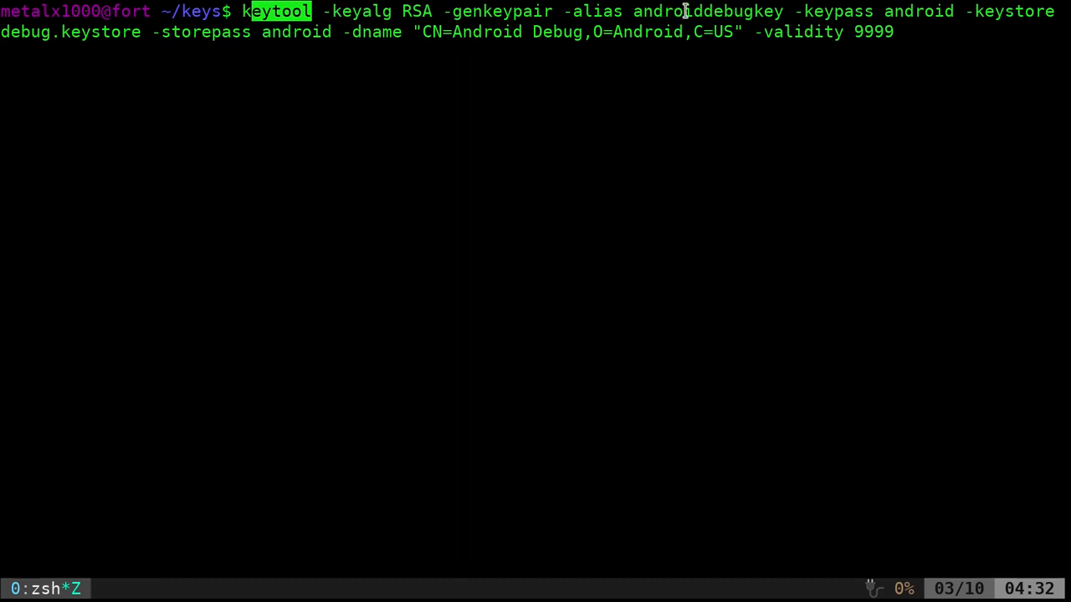
double_click(706, 10)
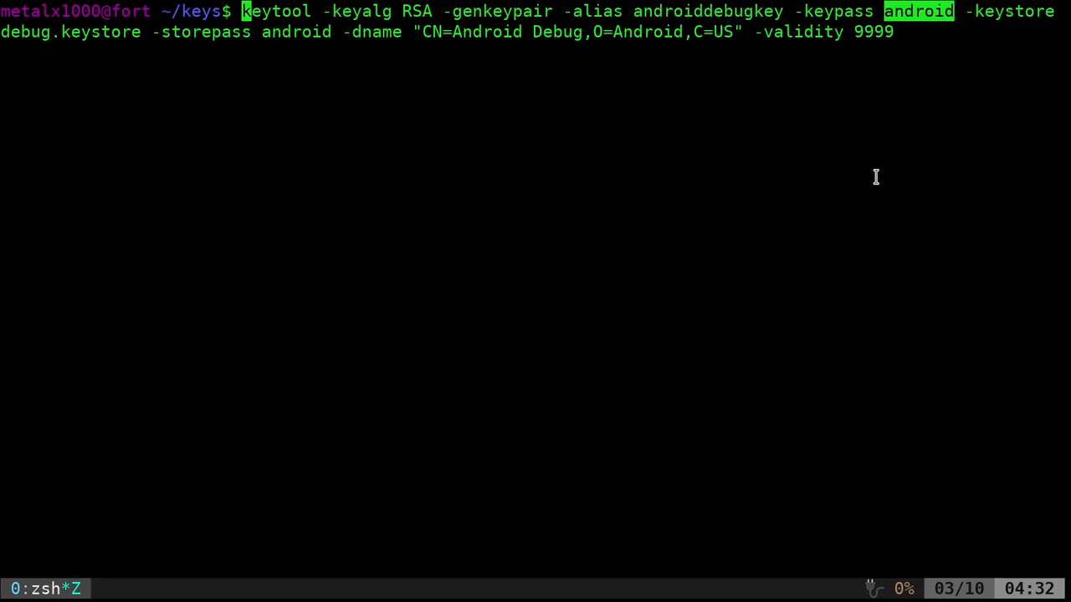
key("Return")
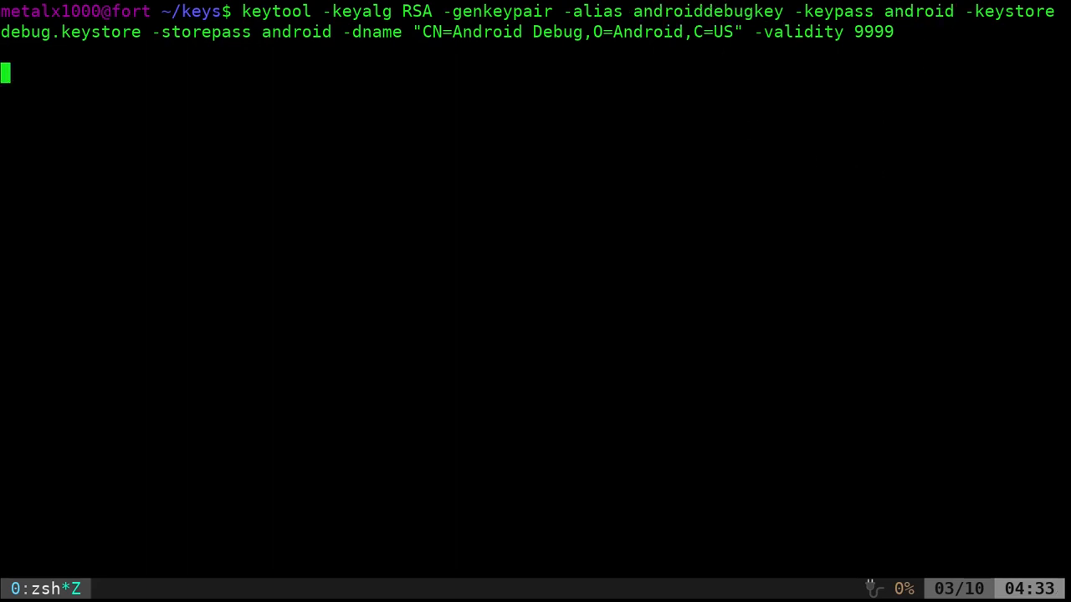
key("Return")
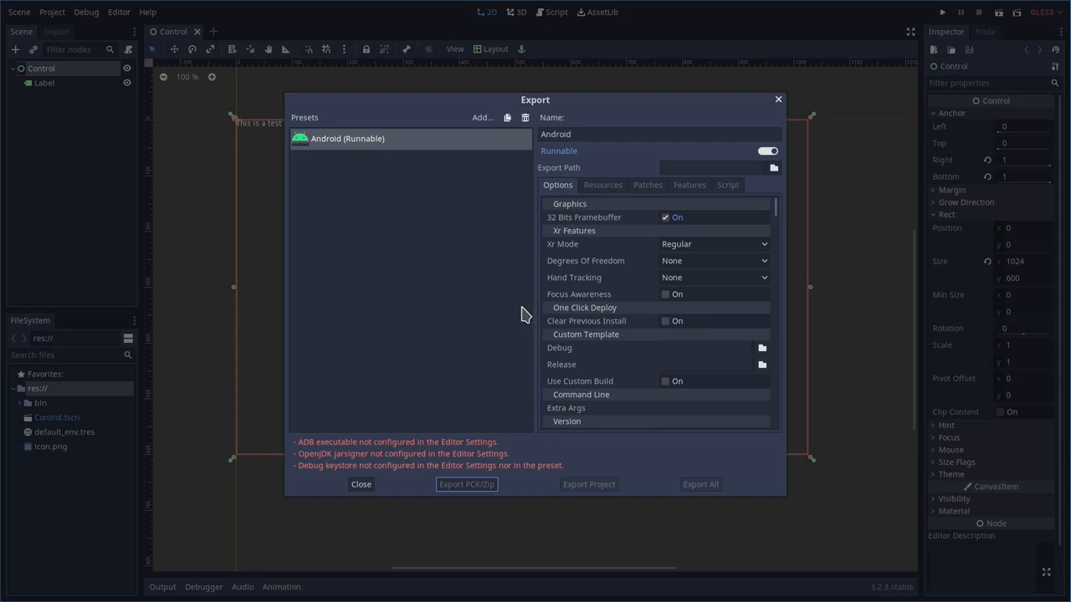
mouse_move(646, 274)
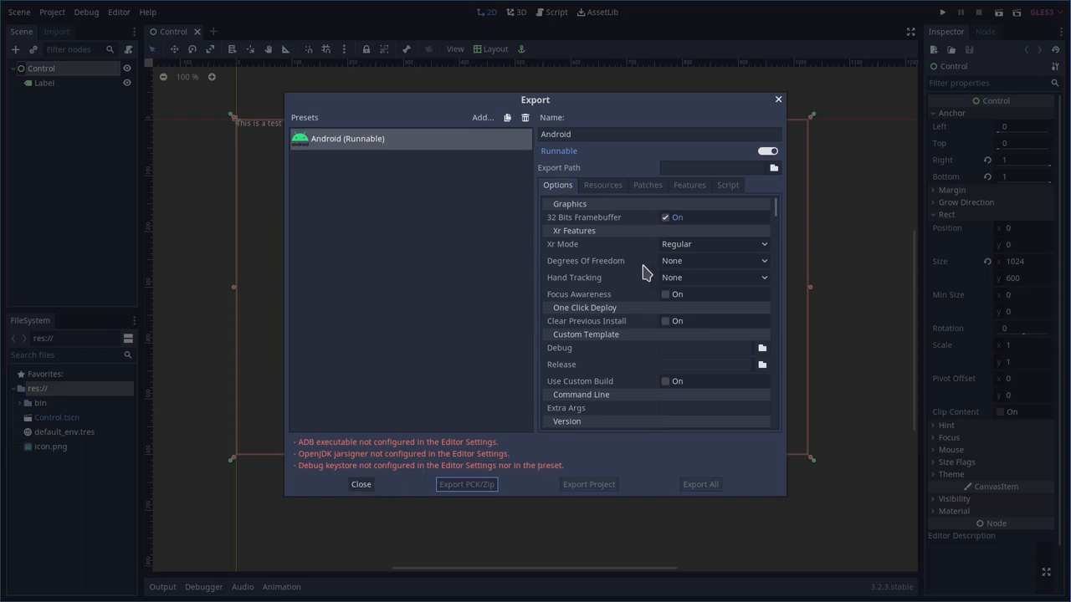
Review the Android preset's still-empty Keystore options in the Export window.
scroll("down", 3)
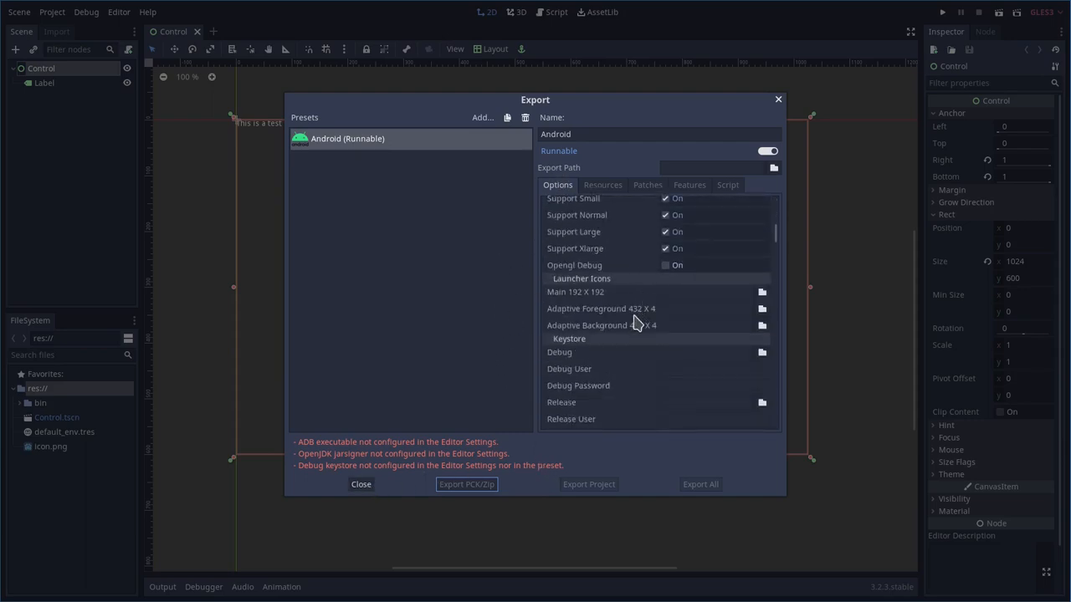
scroll("up", 3)
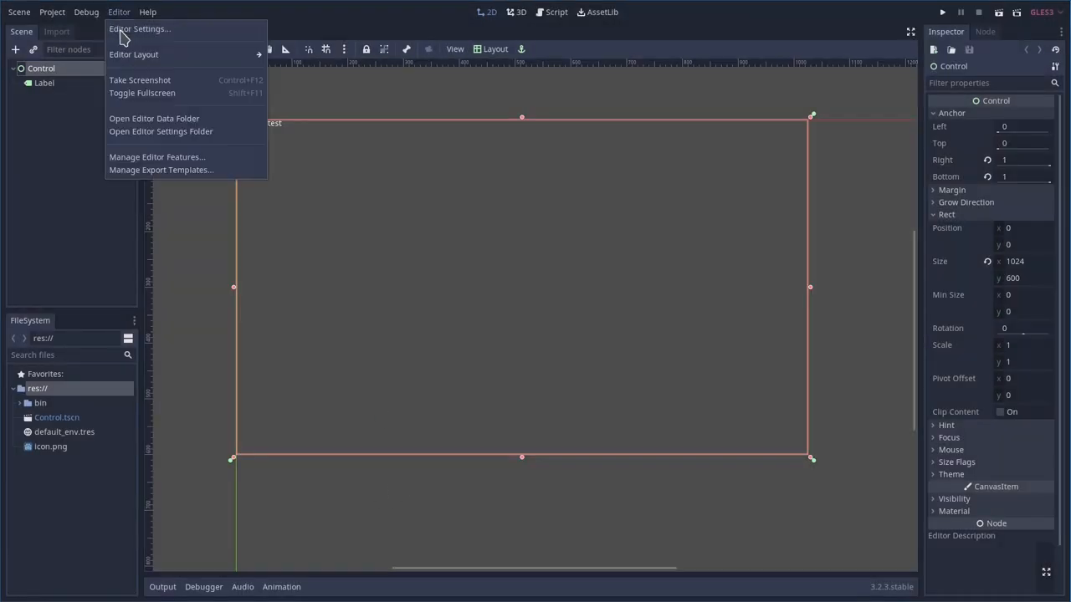
left_click(139, 29)
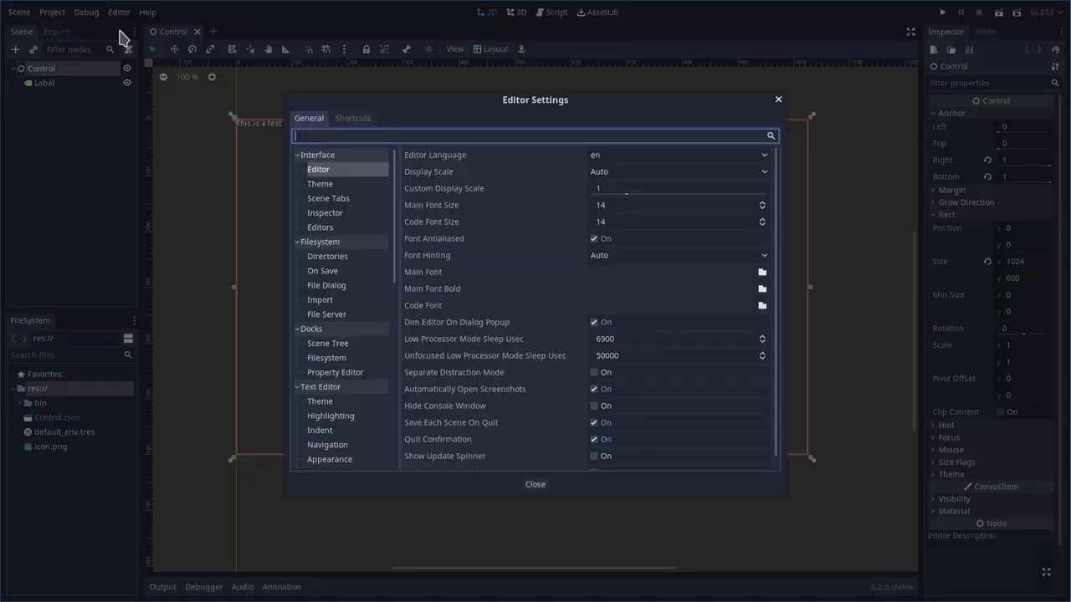
mouse_move(696, 115)
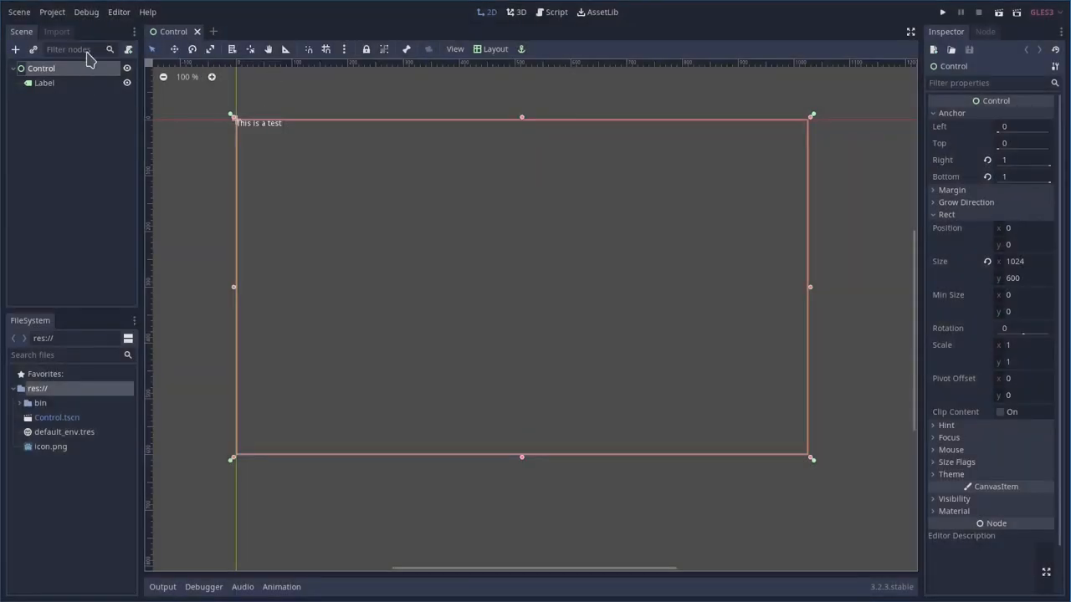
left_click(119, 12)
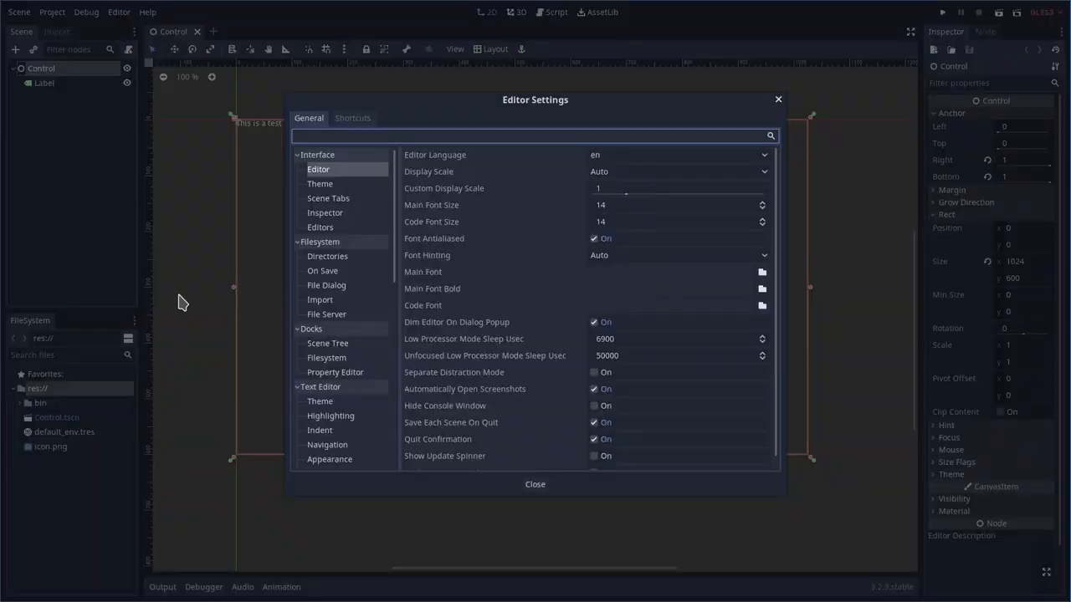
scroll("down", 3)
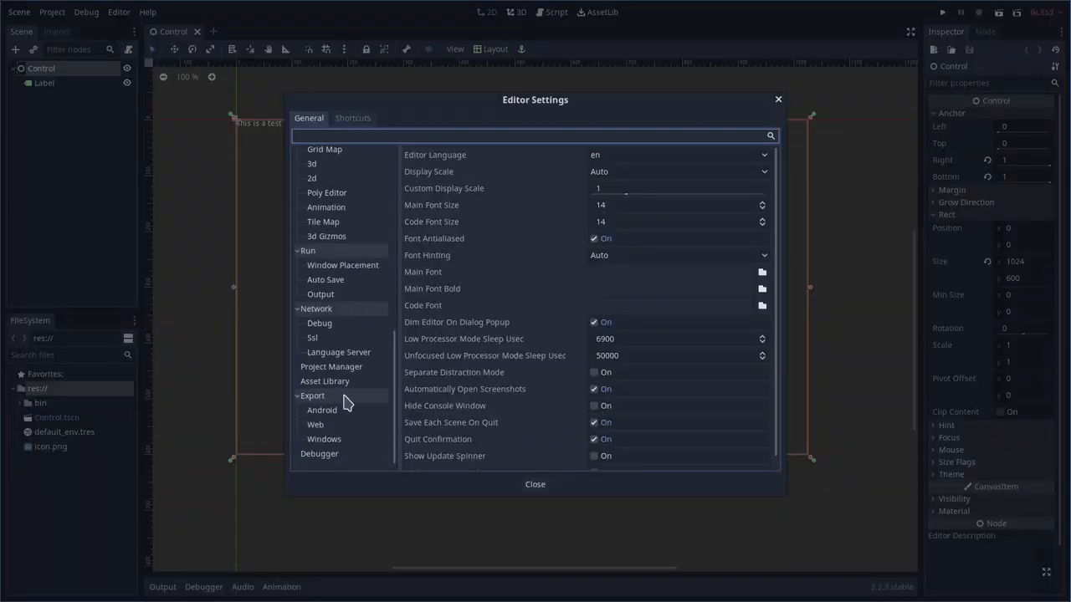
left_click(321, 410)
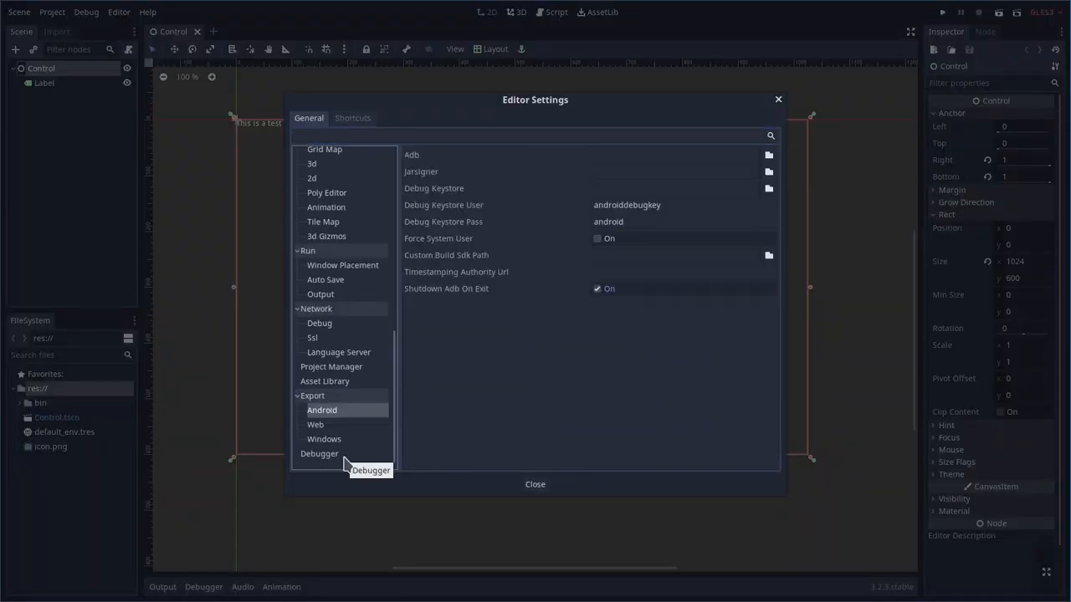
mouse_move(551, 269)
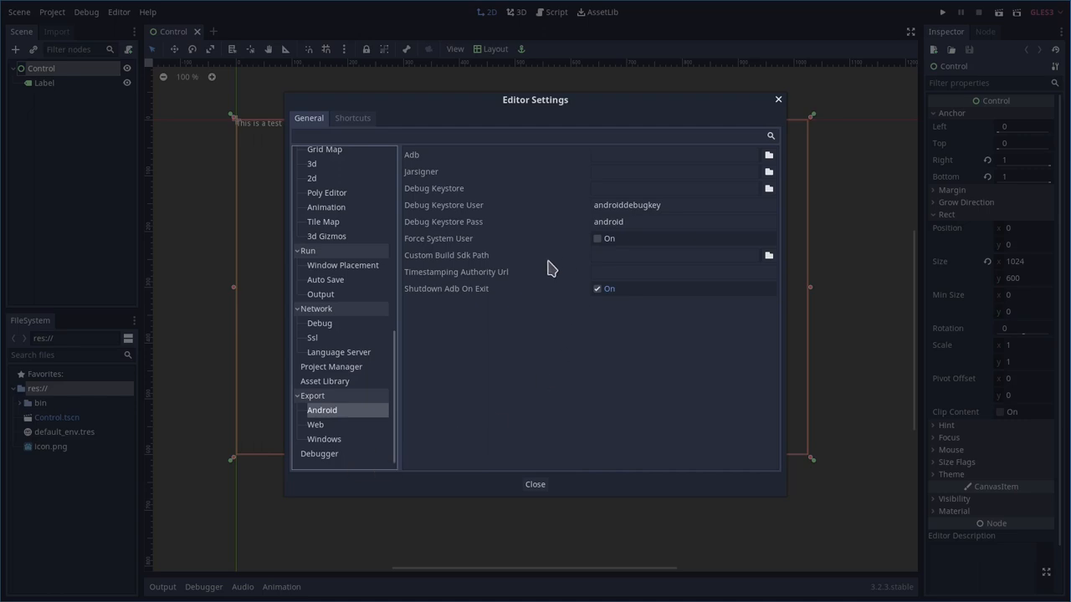
left_click(635, 204)
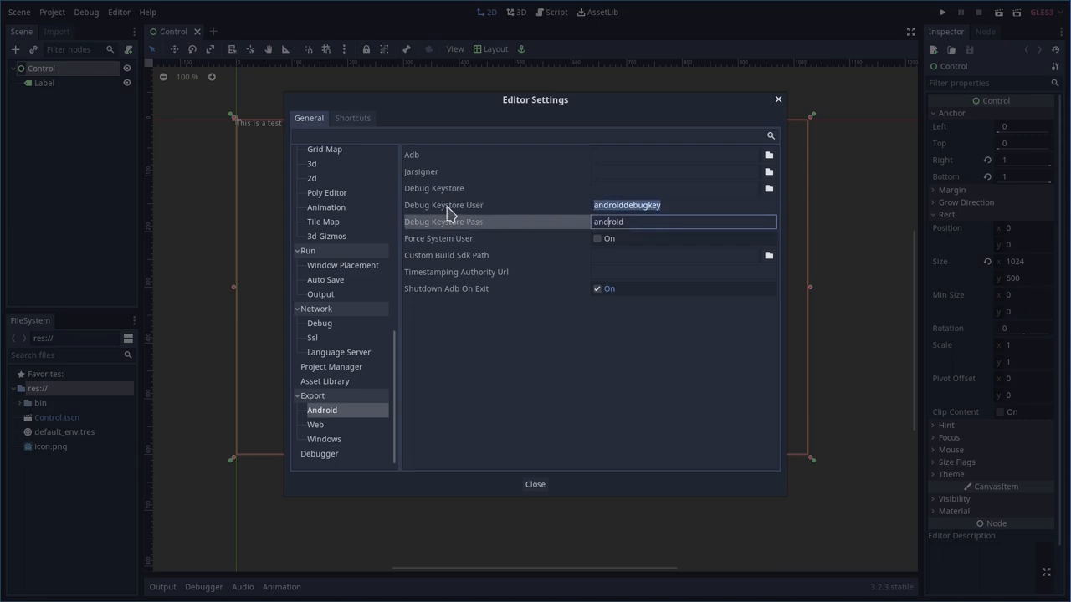
mouse_move(620, 221)
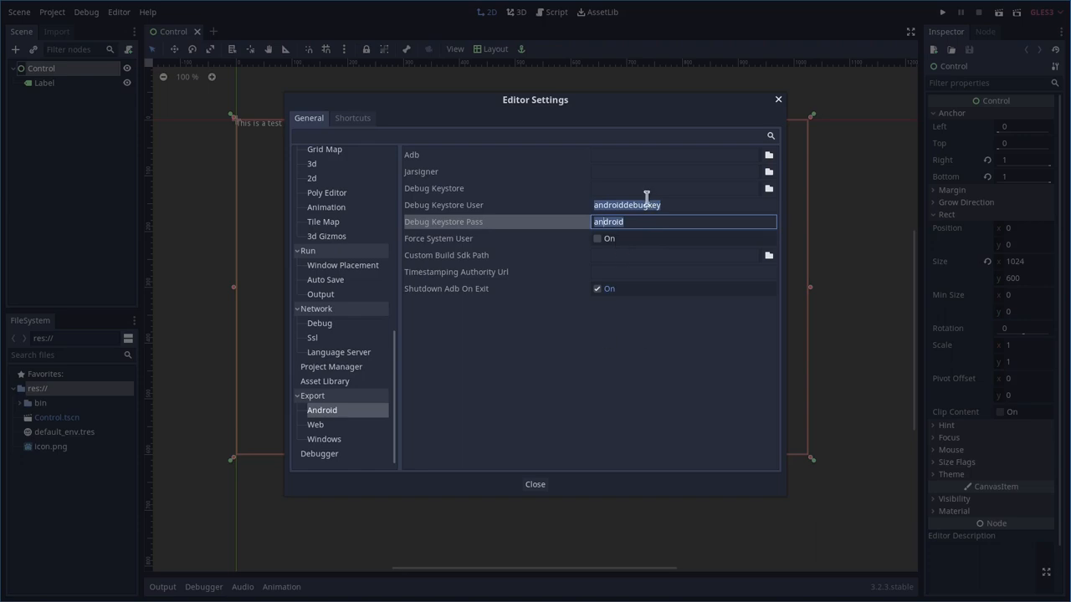
mouse_move(615, 318)
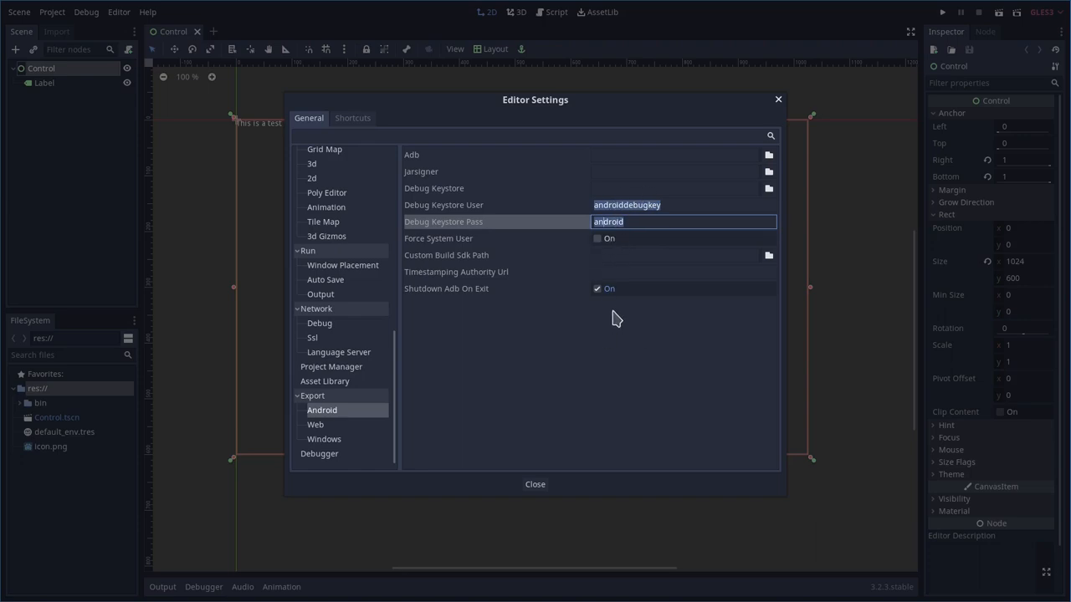
mouse_move(669, 156)
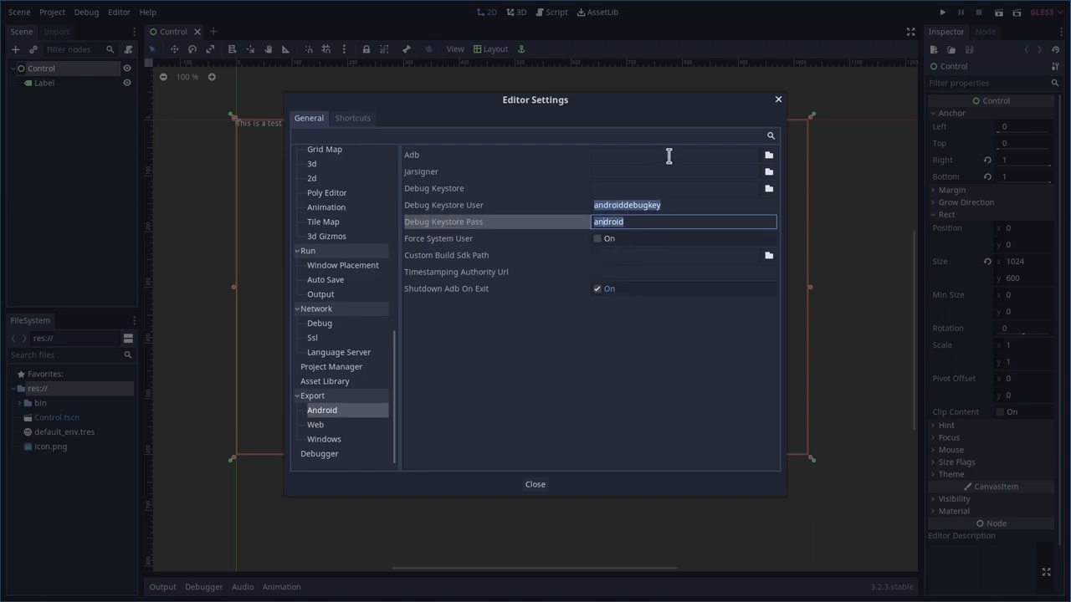
Set the Adb path to /usr/bin/adb.
left_click(669, 154)
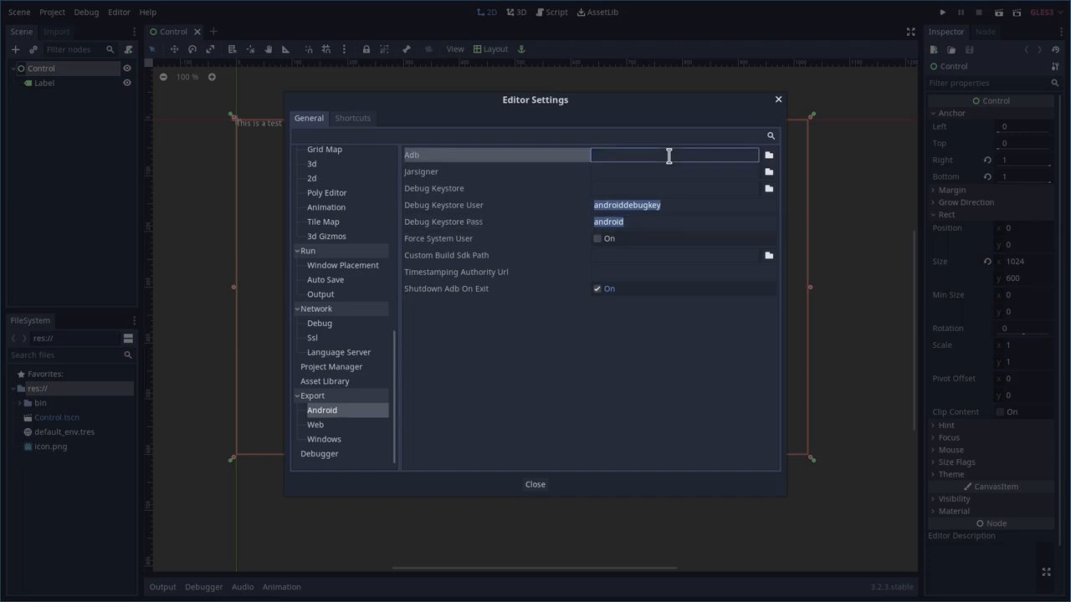
type("/usr/")
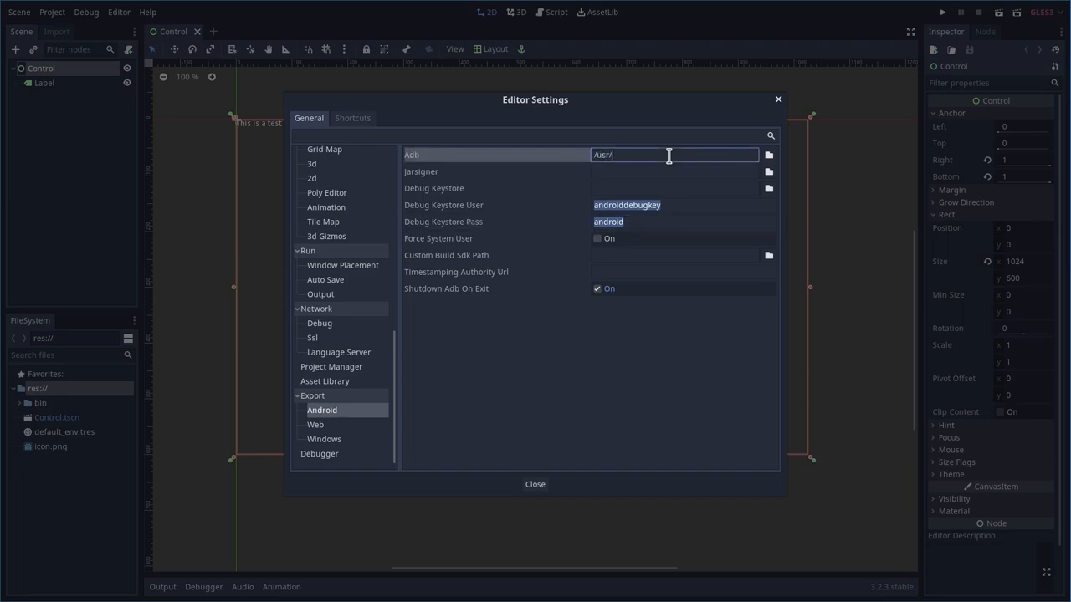
type("bin/adb")
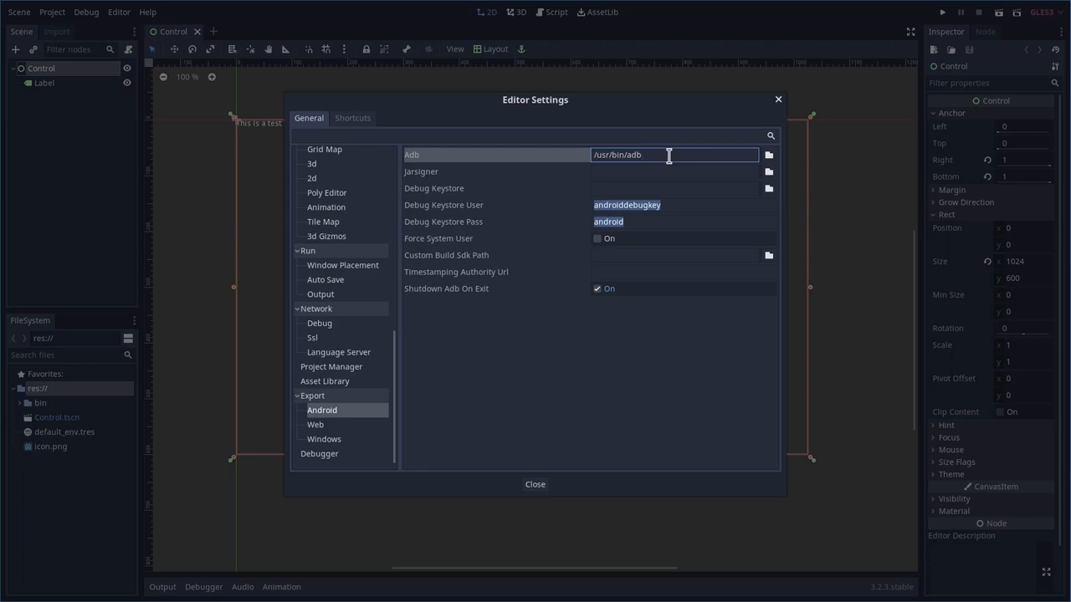
left_click(673, 171)
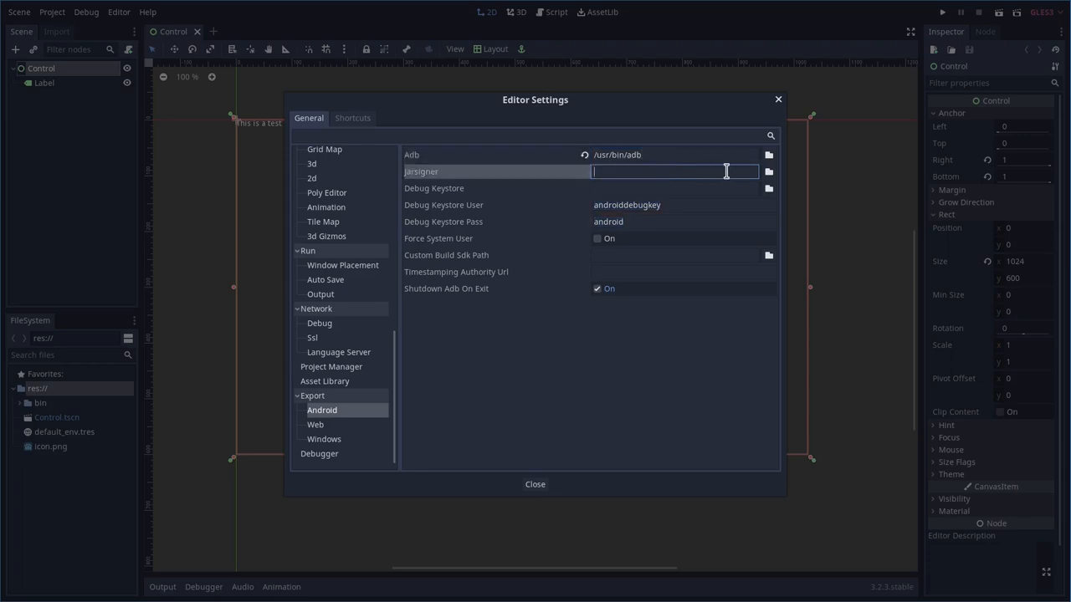
Set the Jarsigner path to /usr/bin/jarsigner by browsing /usr/bin.
left_click(766, 170)
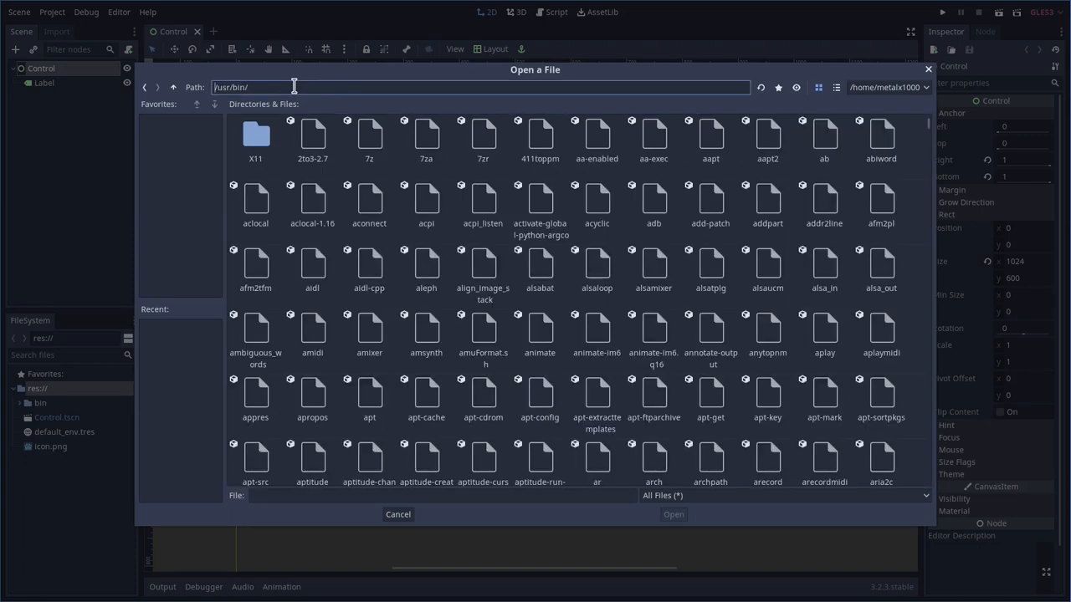
left_click(482, 138)
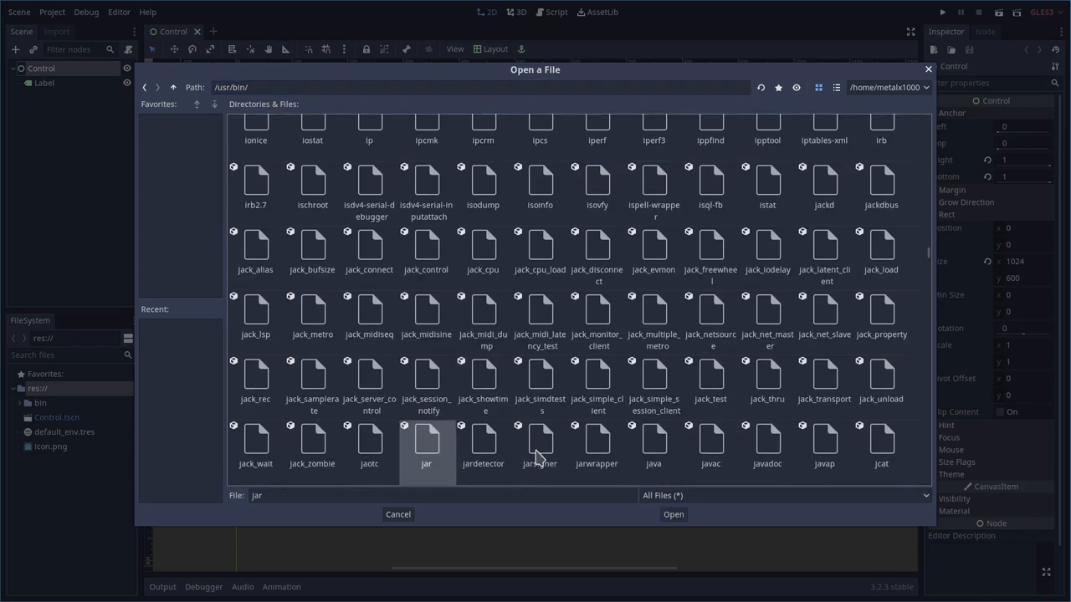
left_click(673, 515)
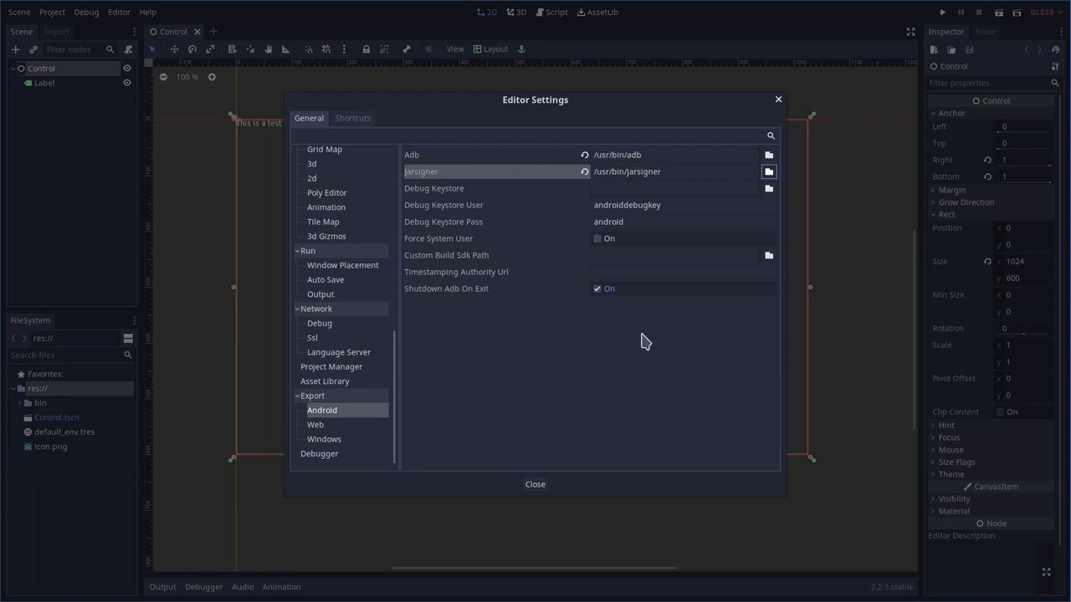
left_click(669, 171)
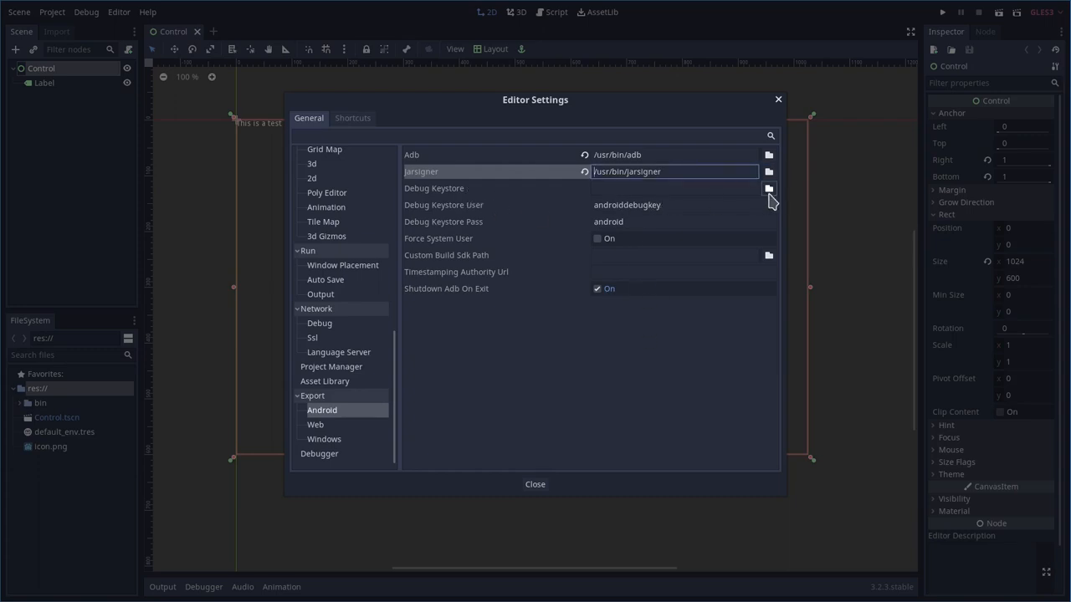
Point Debug Keystore to /home/metalx1000/keys/debug.keystore.
left_click(767, 187)
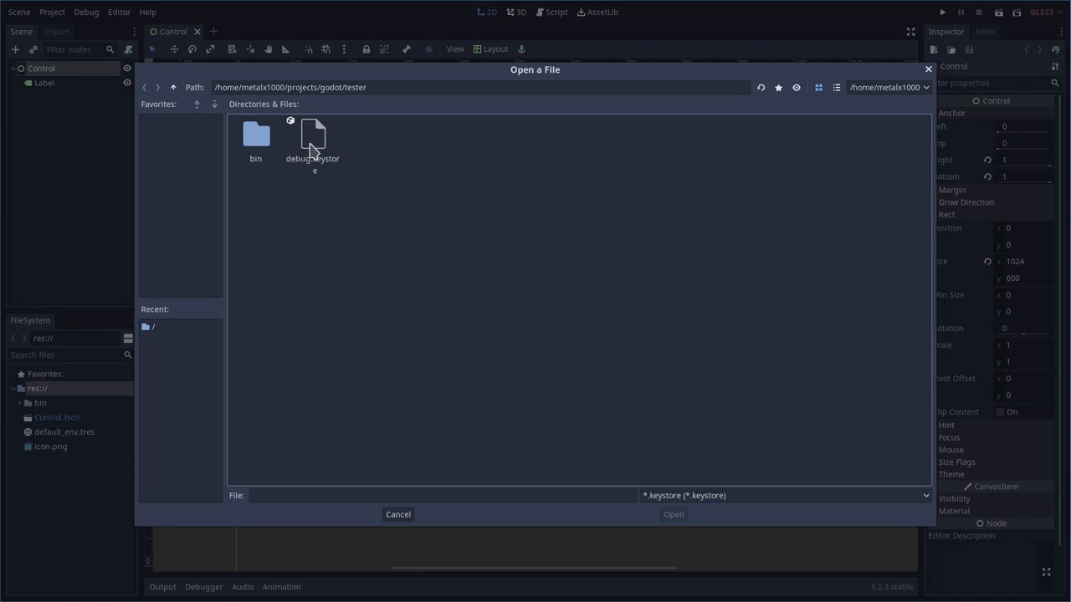
mouse_move(352, 197)
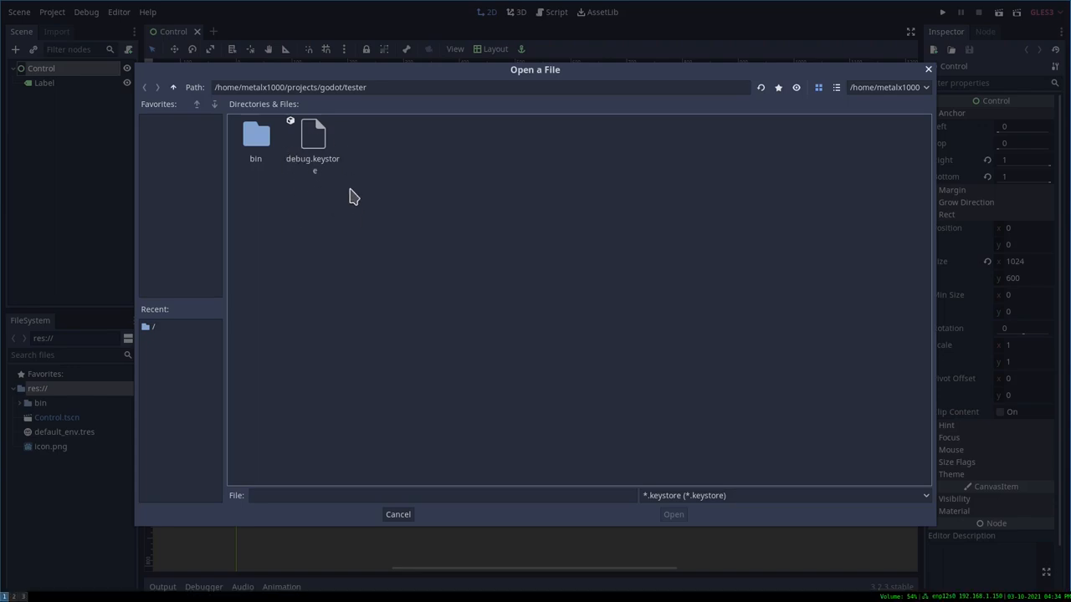
mouse_move(316, 151)
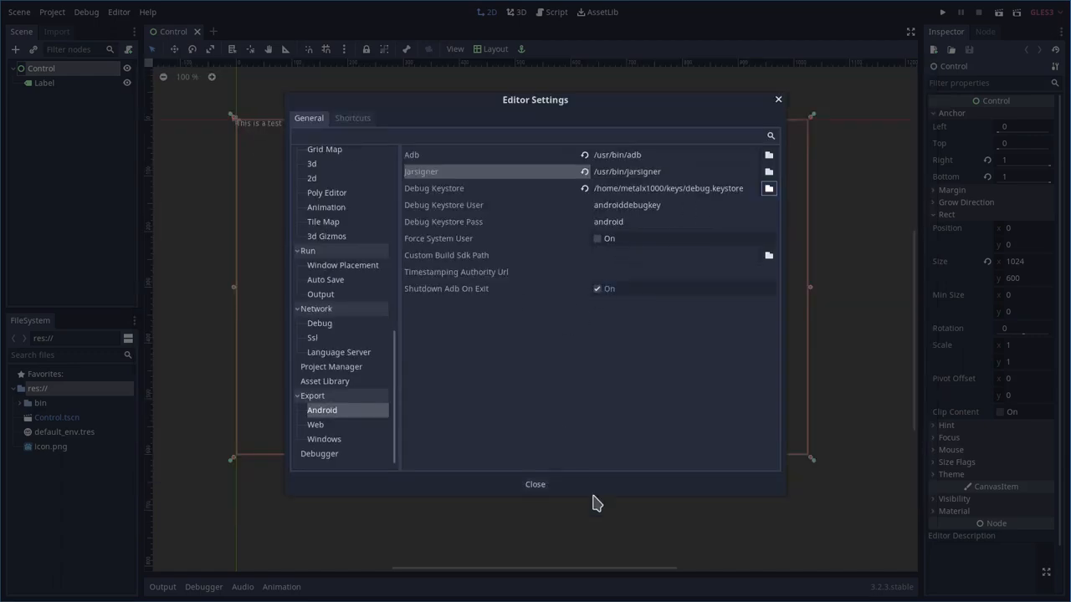
left_click(669, 170)
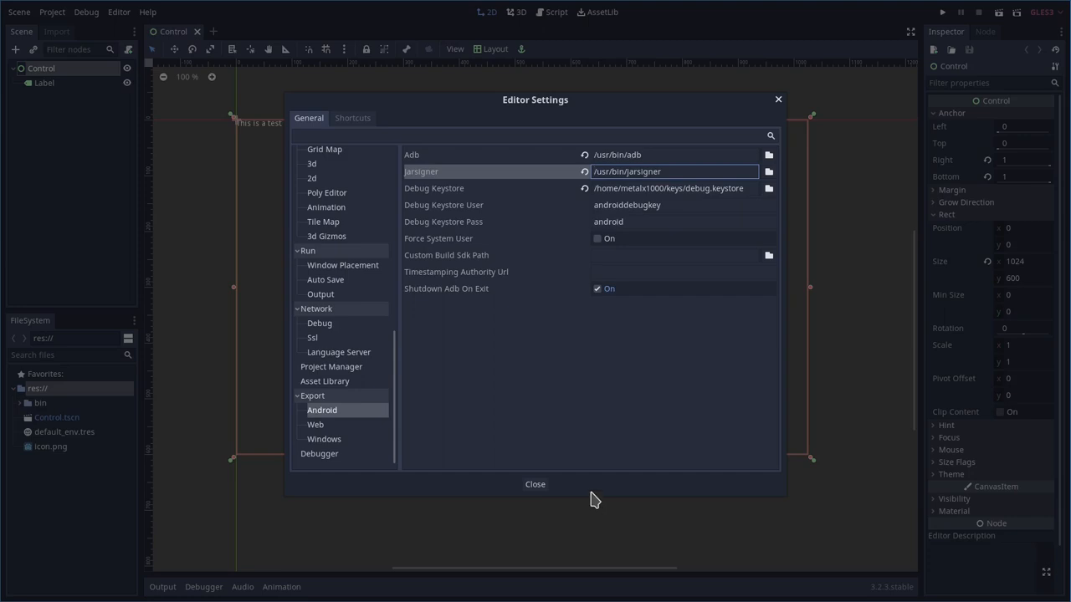
mouse_move(609, 442)
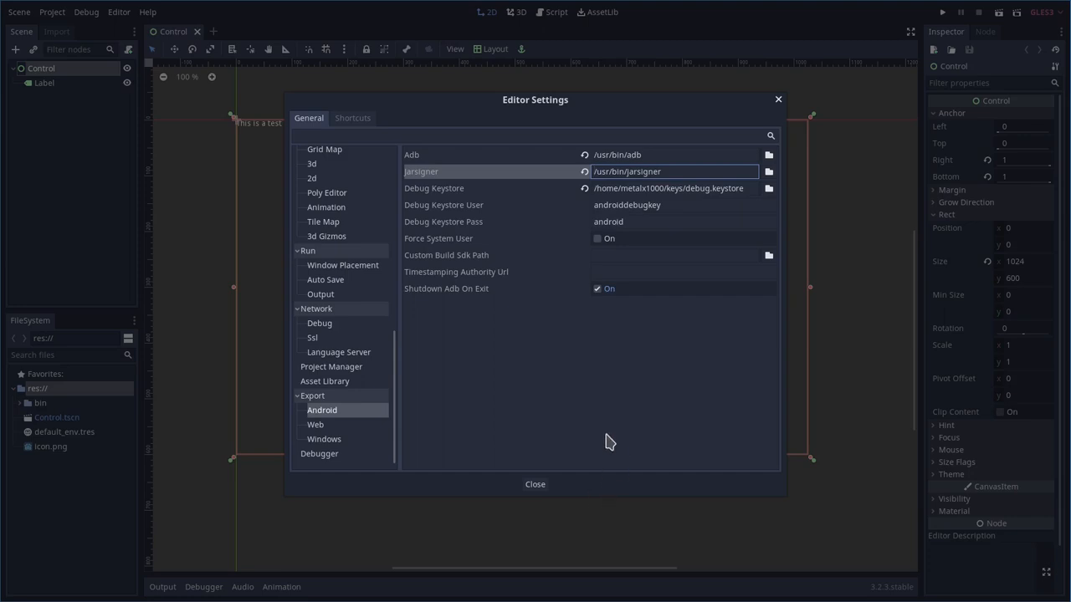
mouse_move(642, 406)
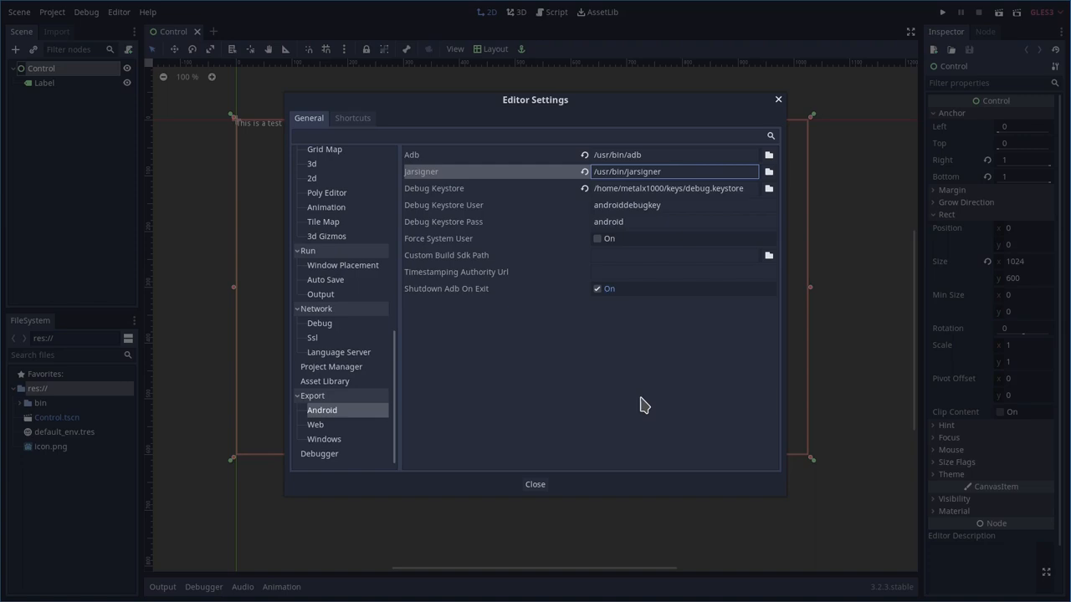
mouse_move(622, 445)
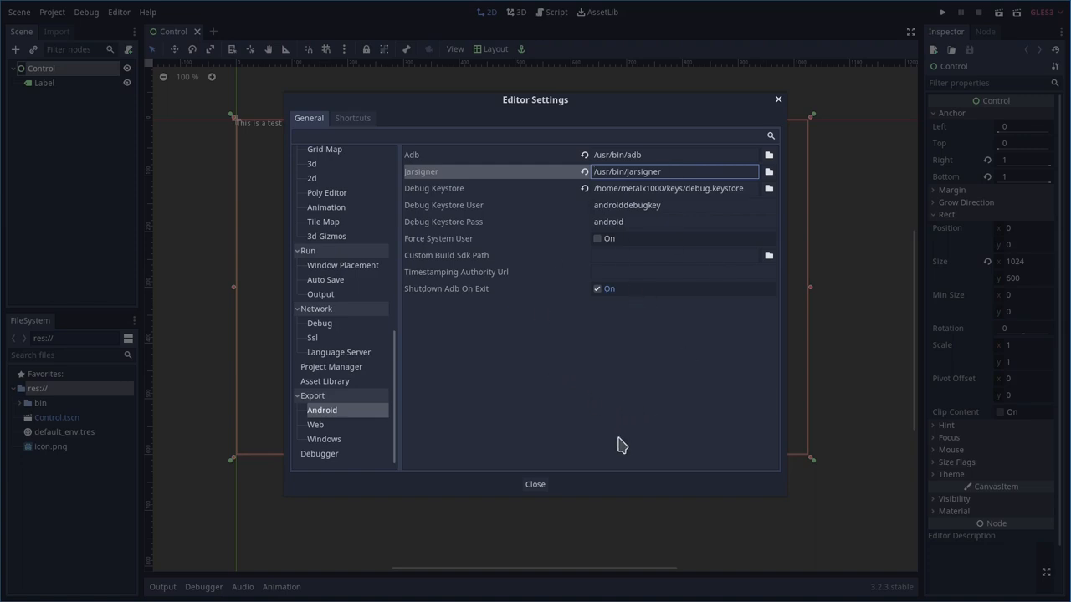
mouse_move(536, 485)
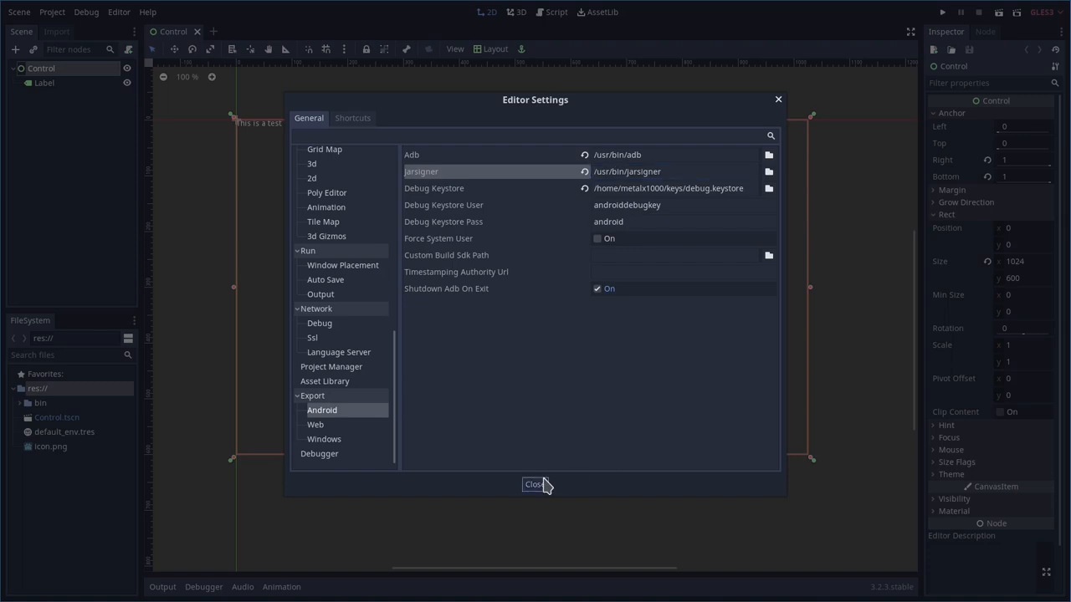
Close Editor Settings and reopen the Export window on the Android (Runnable) preset.
left_click(533, 485)
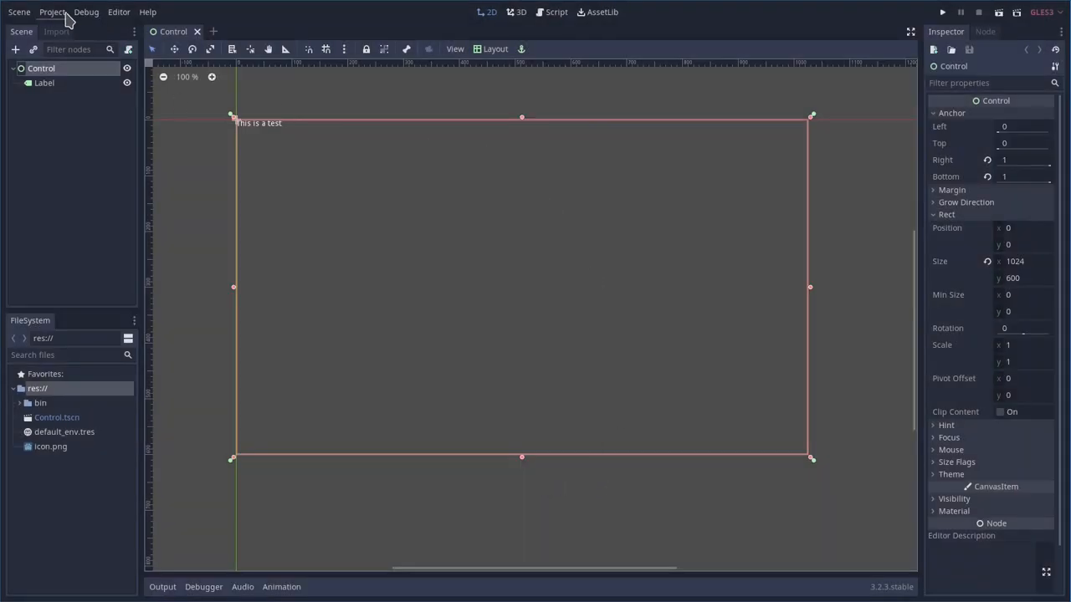
left_click(52, 11)
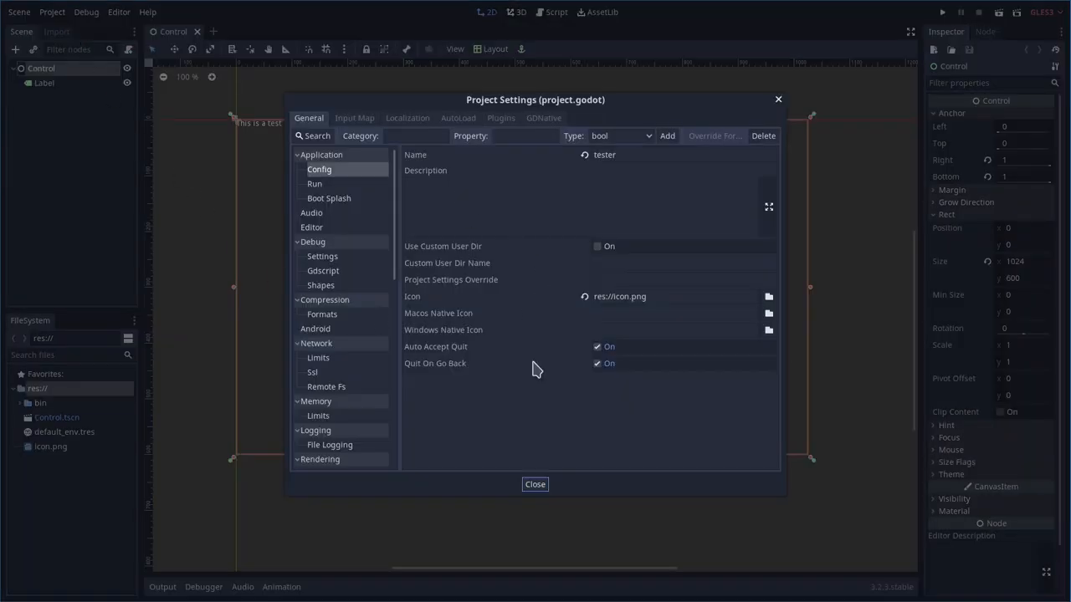
left_click(51, 12)
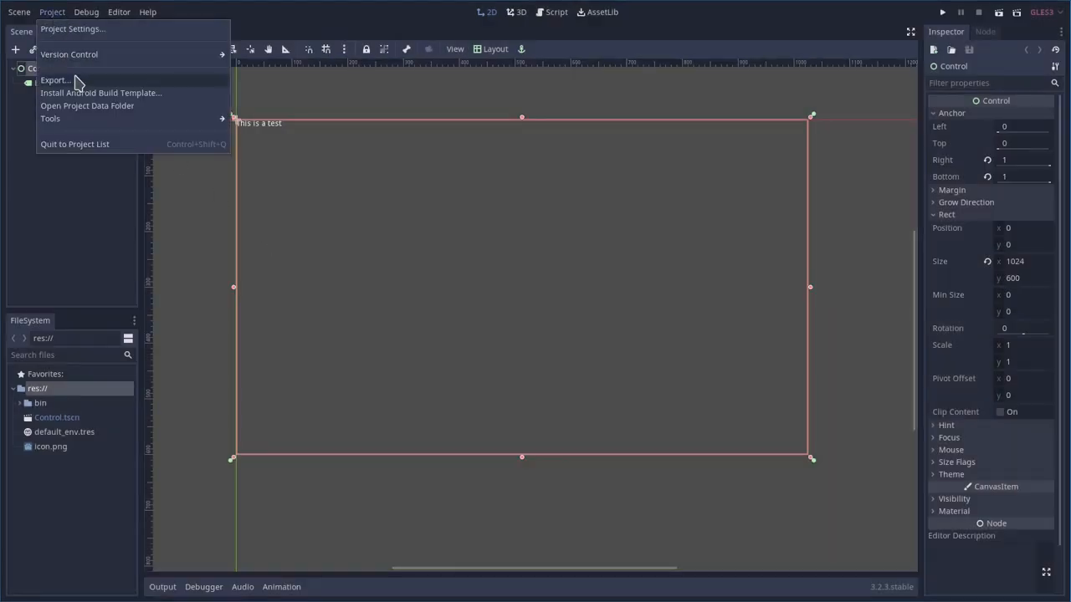
left_click(54, 80)
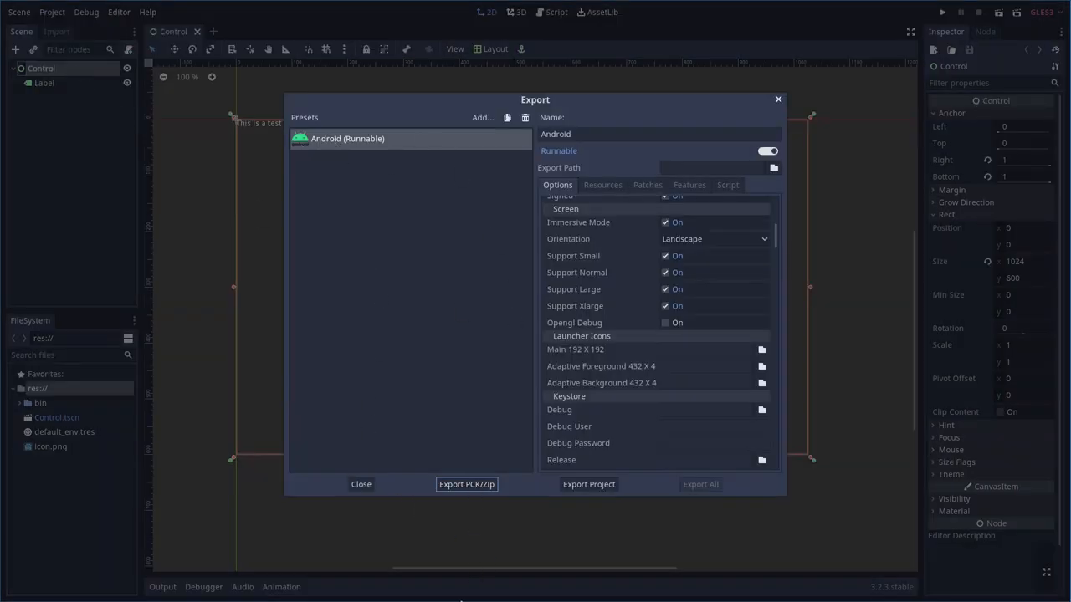
Scroll the Android preset options down to the Package section.
scroll("down", 3)
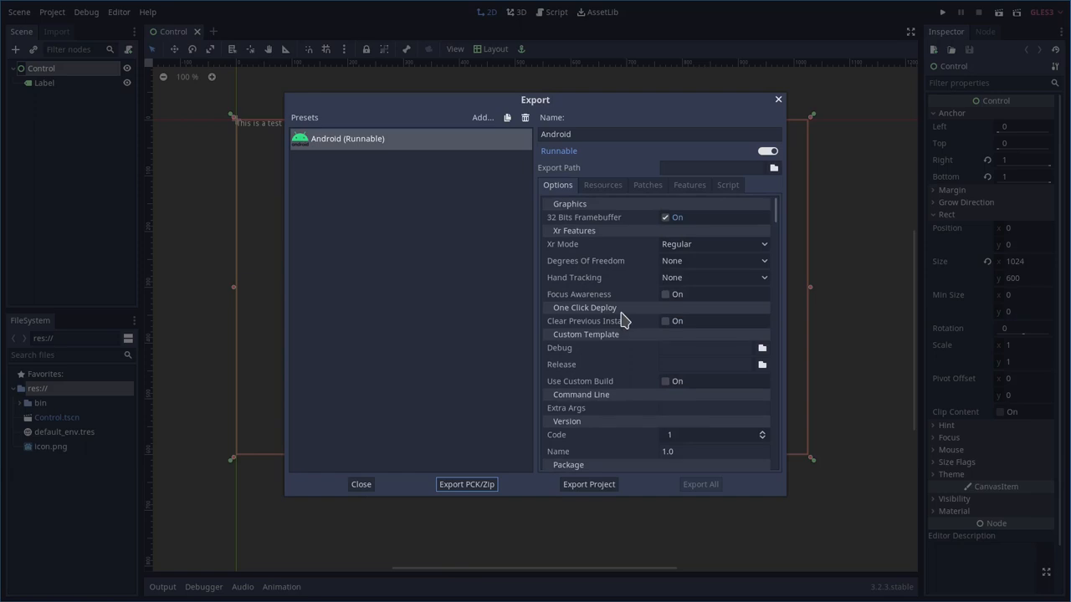
scroll("down", 3)
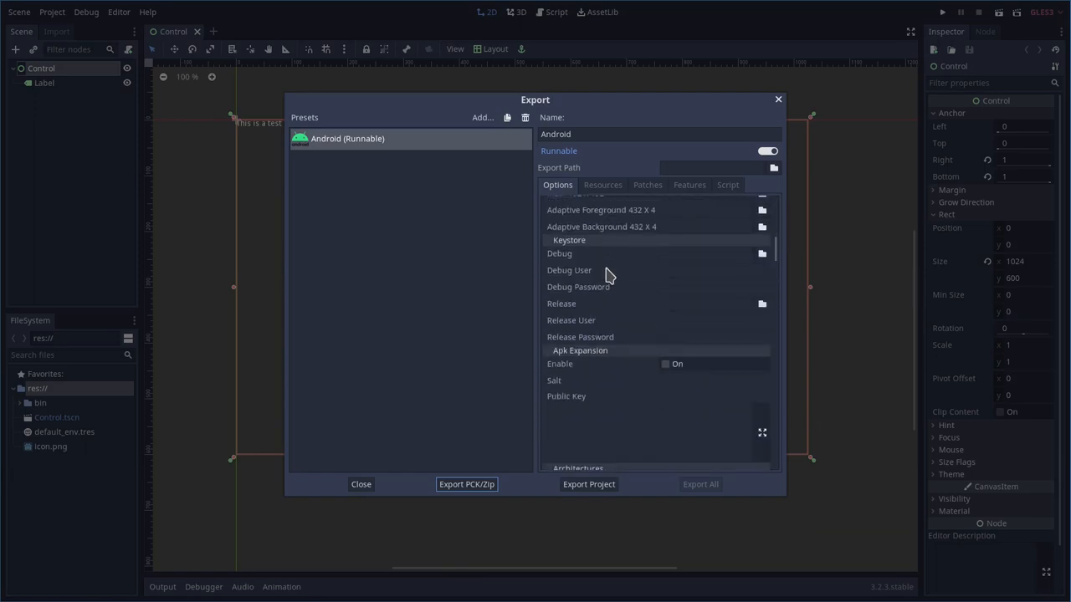
scroll("down", 3)
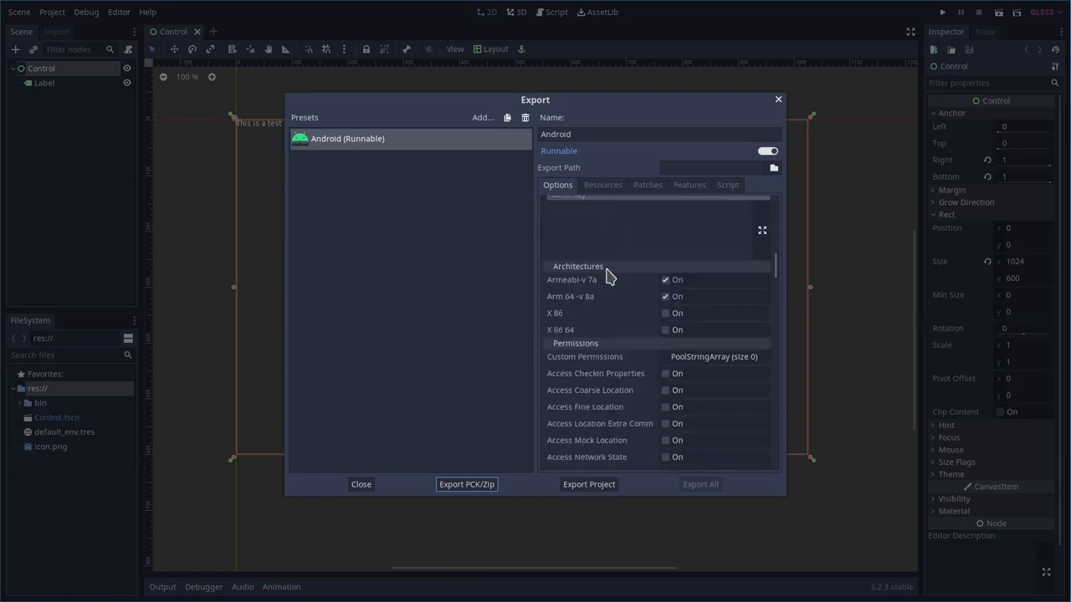
scroll("up", 3)
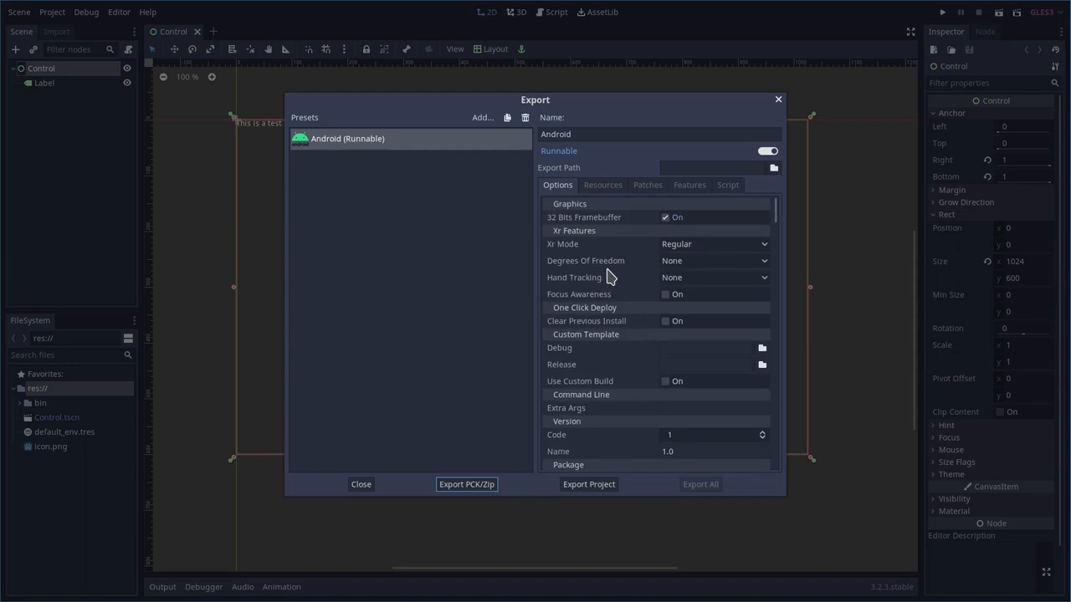
scroll("down", 3)
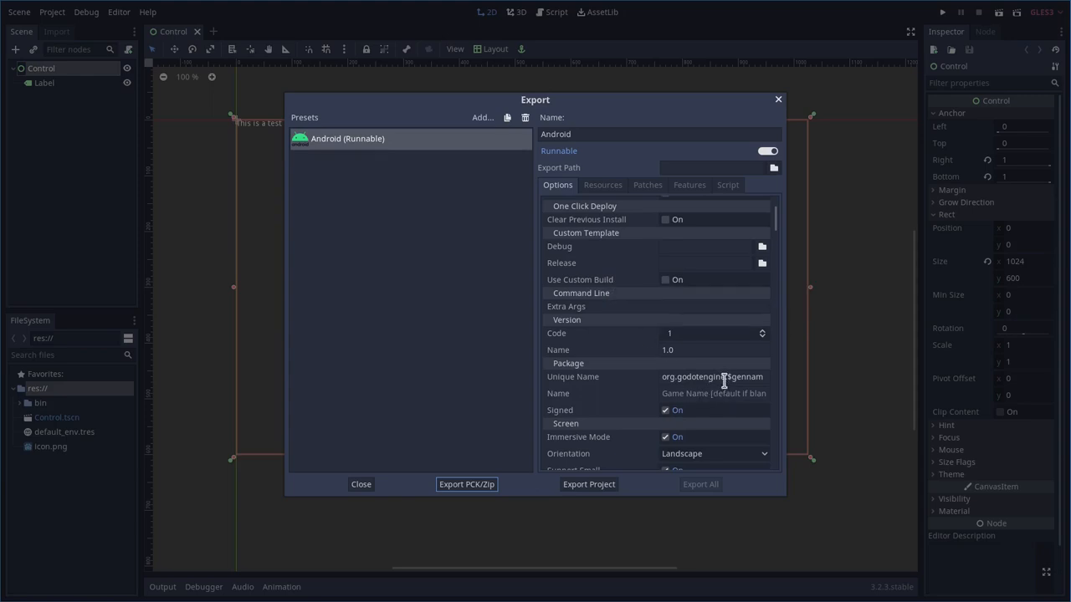
Set the package Unique Name to com.filmsbykris.$genname.
left_click(711, 377)
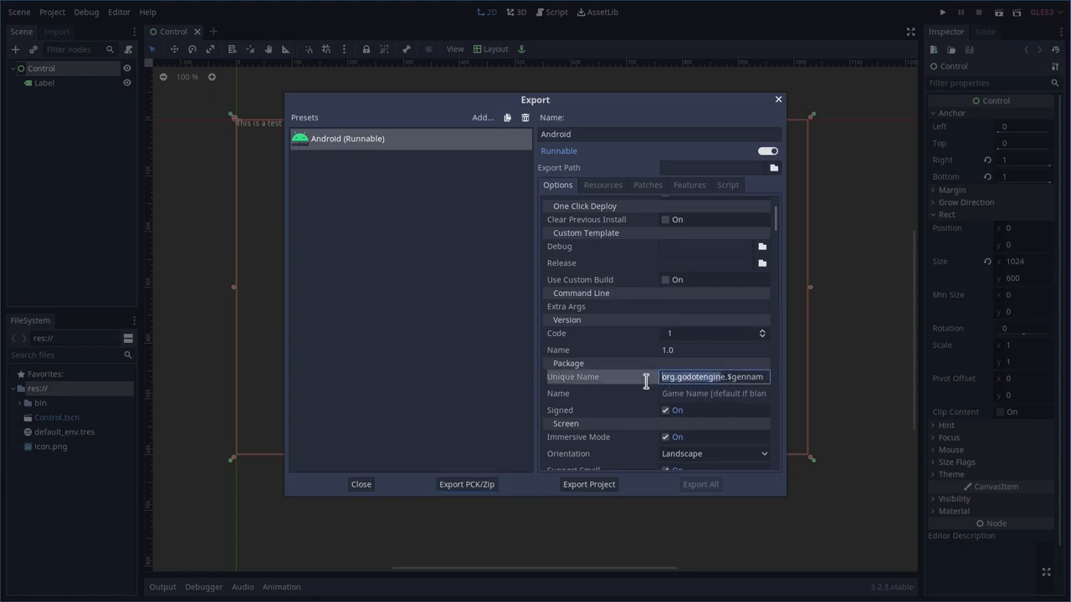
type(".$genname")
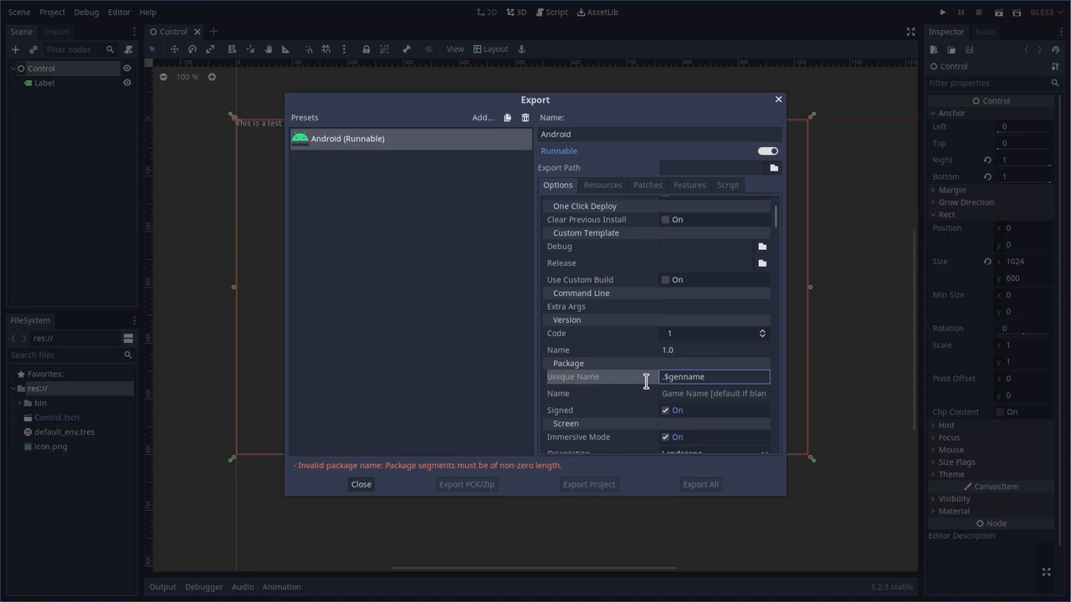
type("com.")
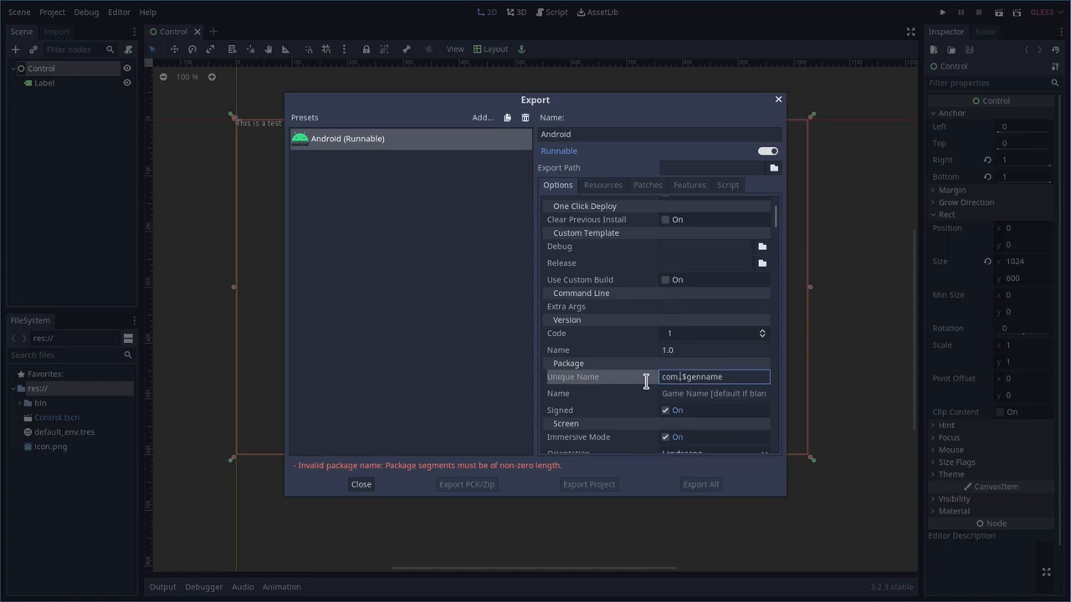
type("films")
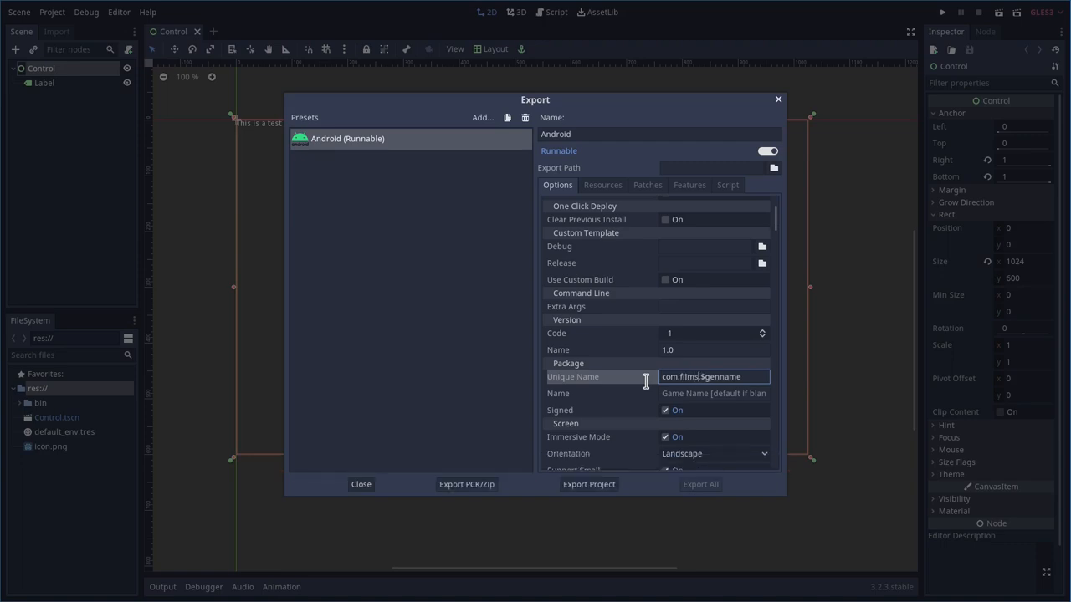
type("bykris")
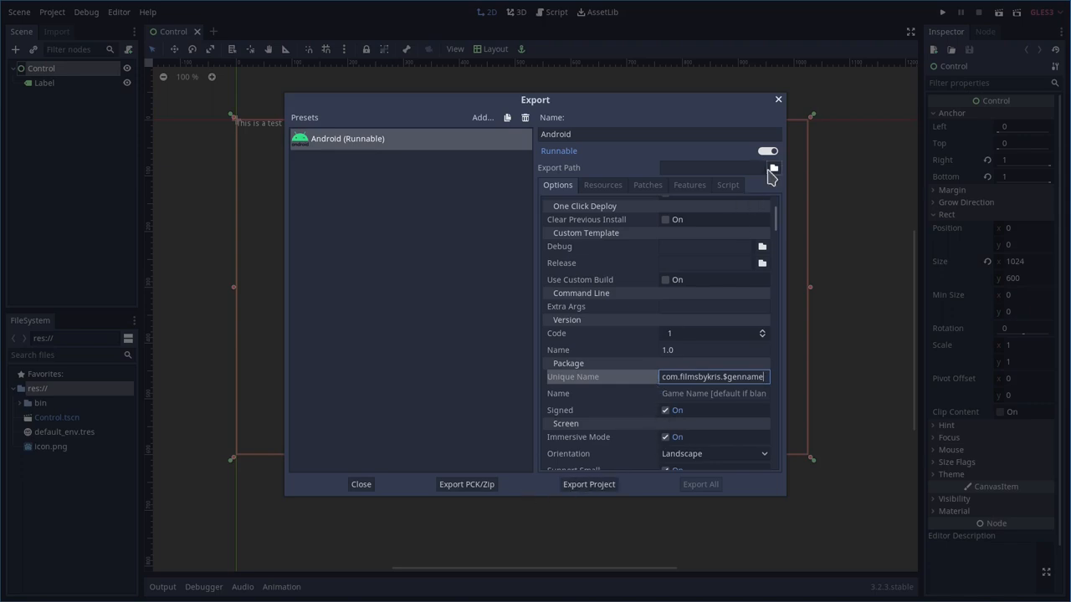
Set the Android preset's export path to bin/MyApp.apk, keeping package name com.filmsbykris.$genname.
left_click(772, 167)
type("MyA")
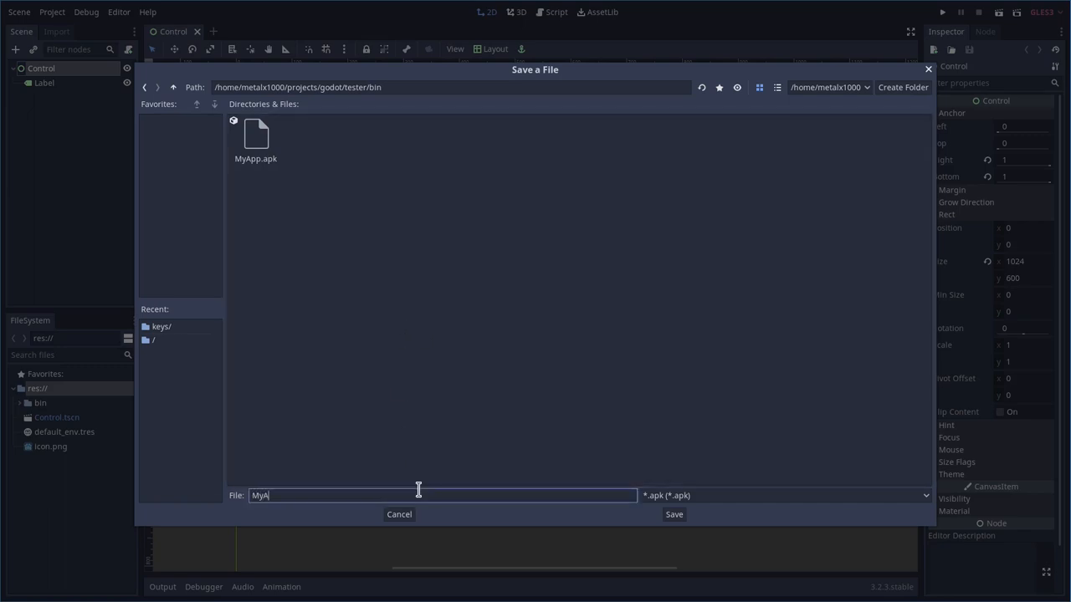
type("pp")
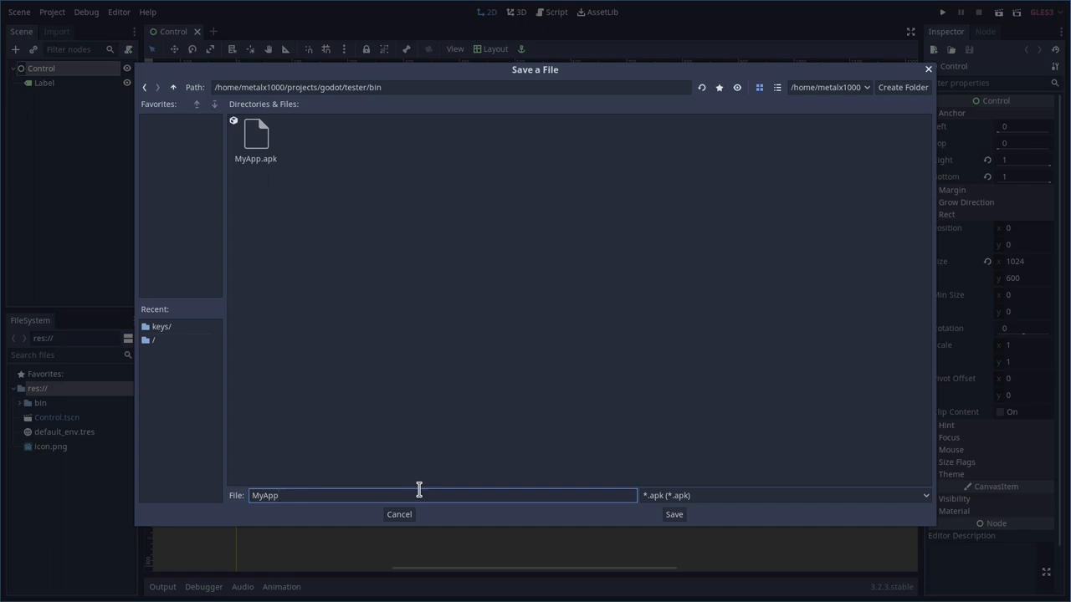
mouse_move(271, 161)
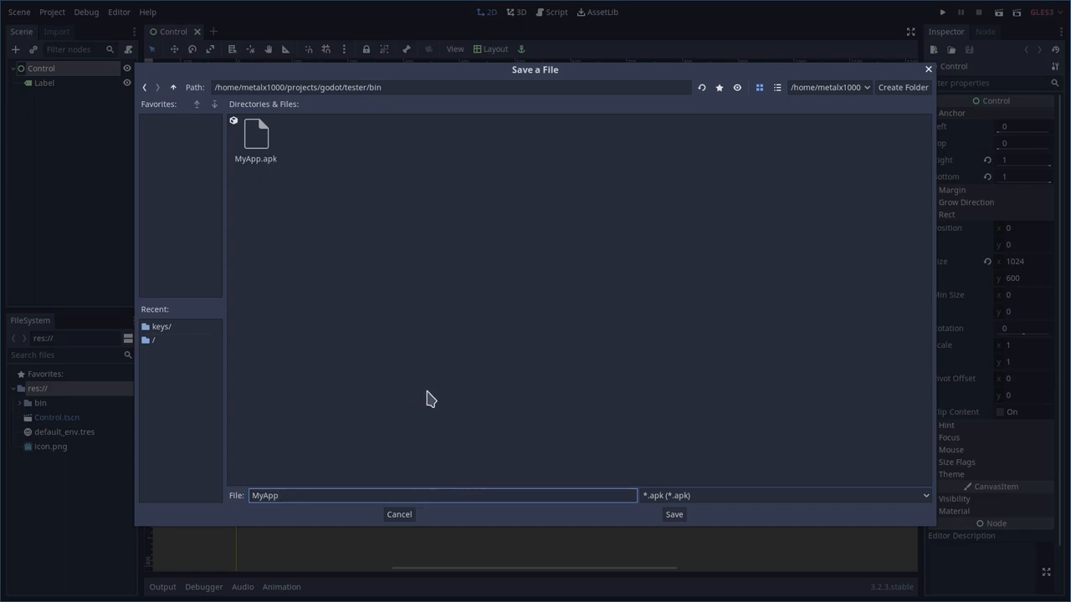
mouse_move(482, 419)
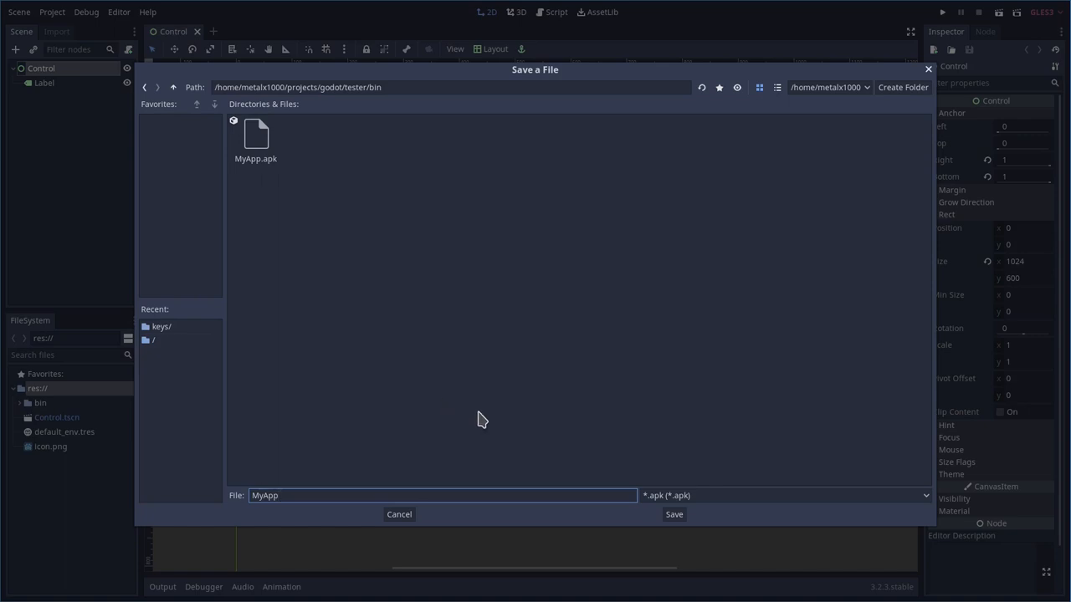
left_click(672, 516)
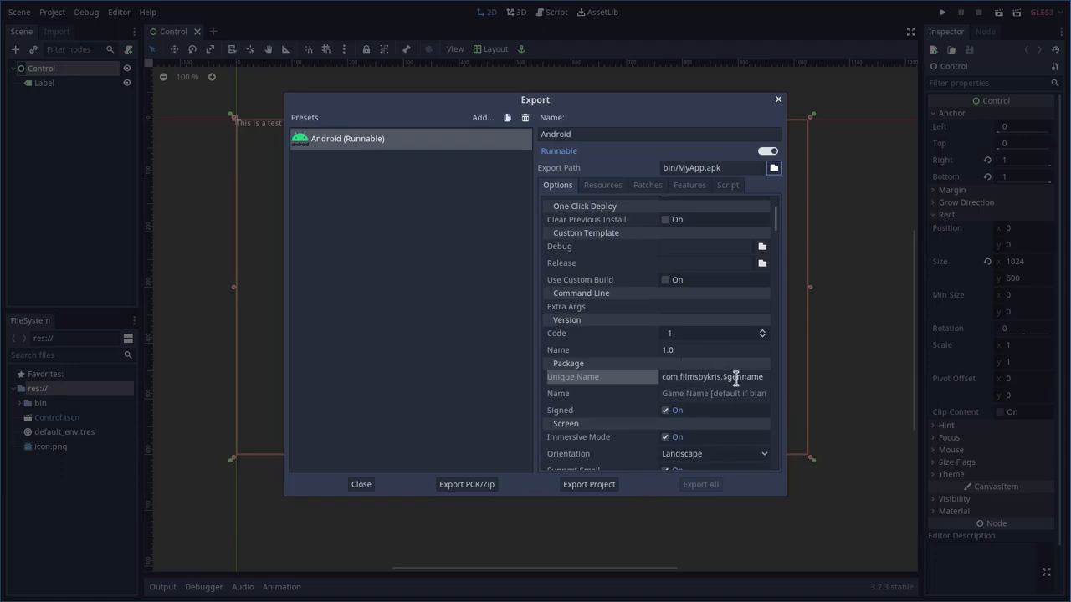
mouse_move(421, 329)
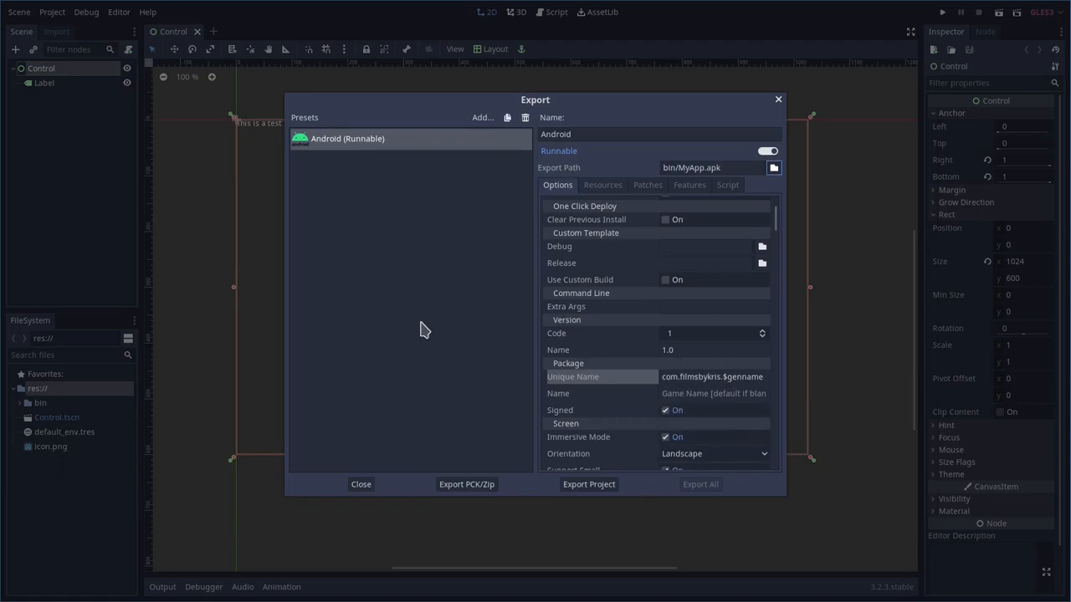
mouse_move(589, 485)
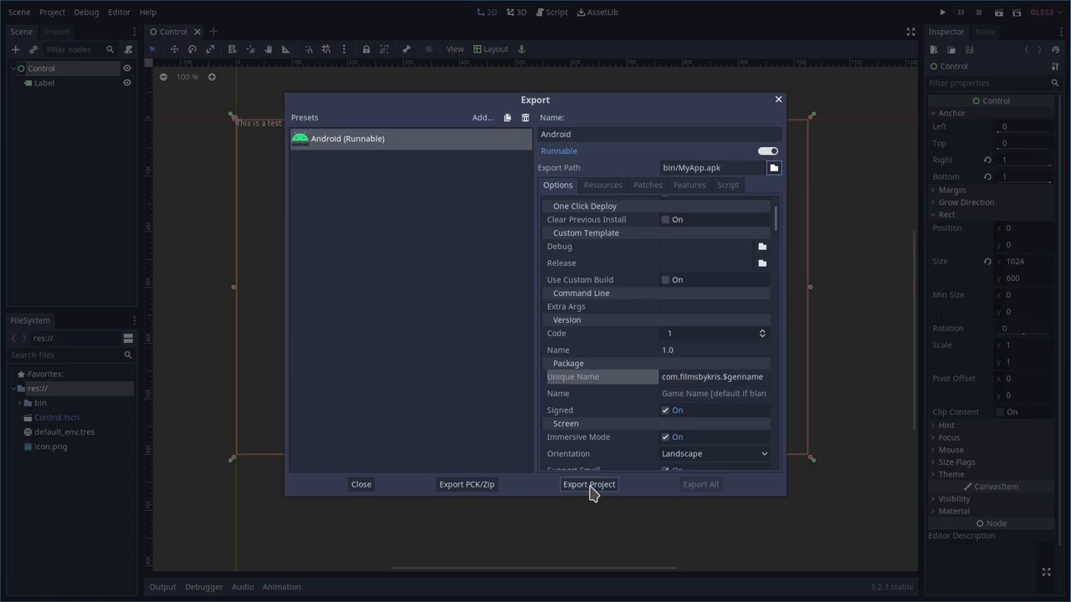
Export the project with debug to bin/MyApp.apk, overwriting the existing file, and close the Export window.
left_click(589, 485)
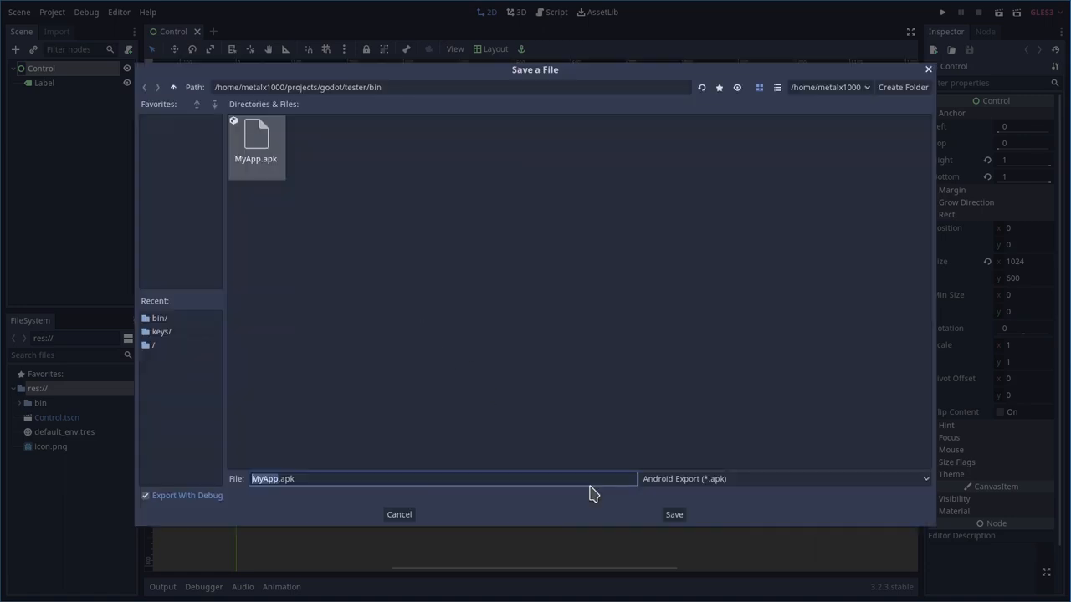
left_click(672, 515)
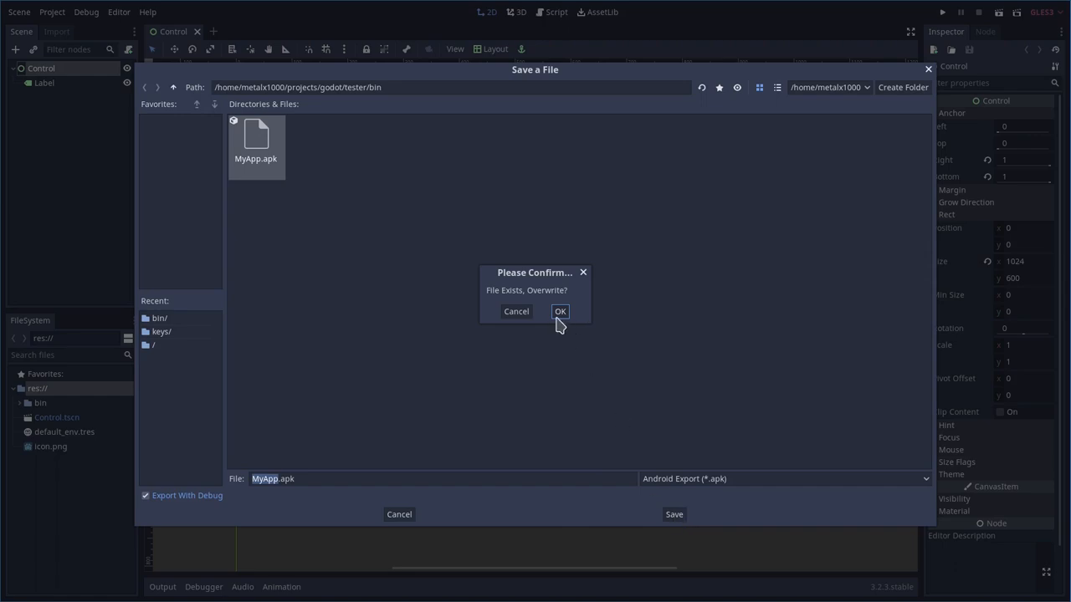
left_click(560, 311)
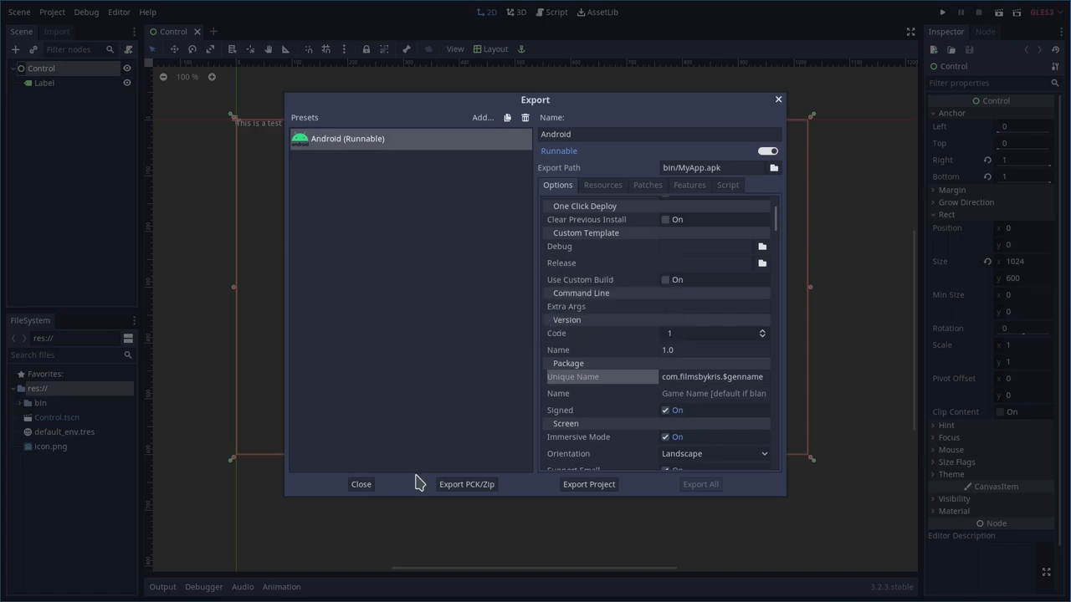
left_click(361, 485)
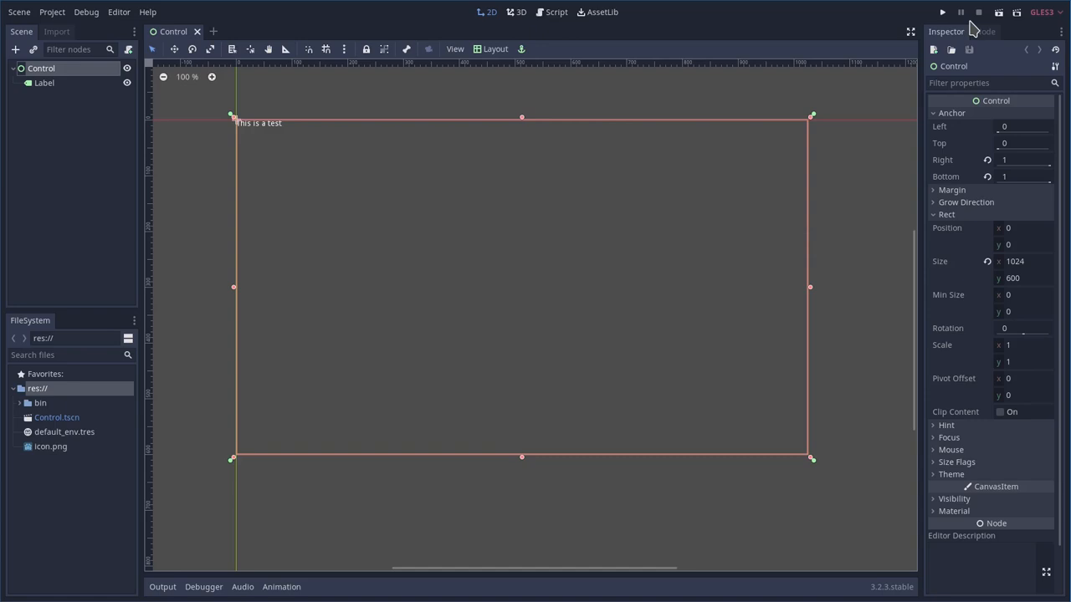
mouse_move(793, 34)
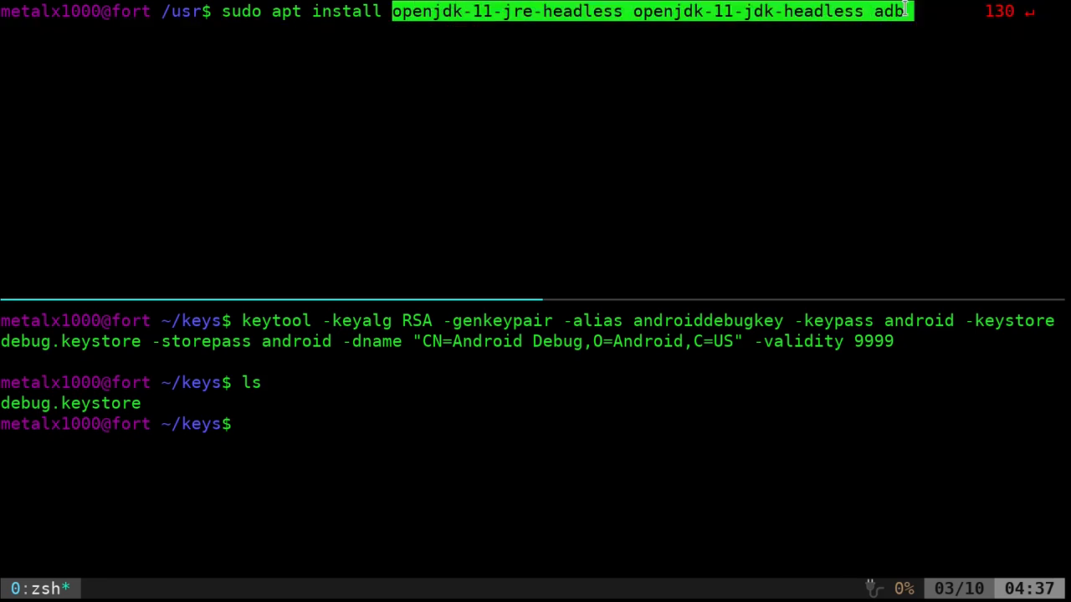
mouse_move(570, 101)
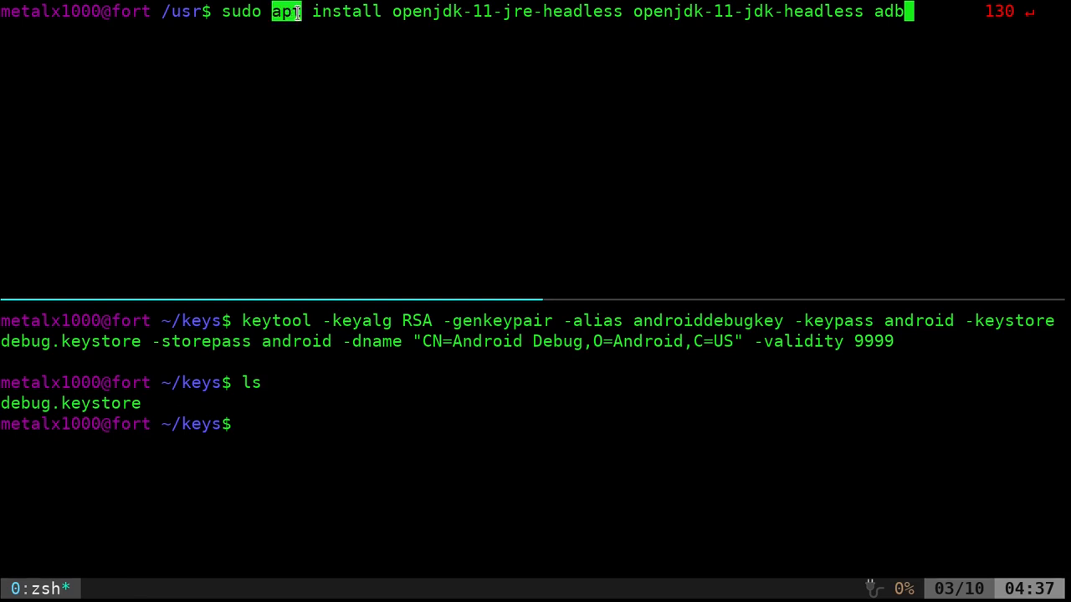
mouse_move(388, 25)
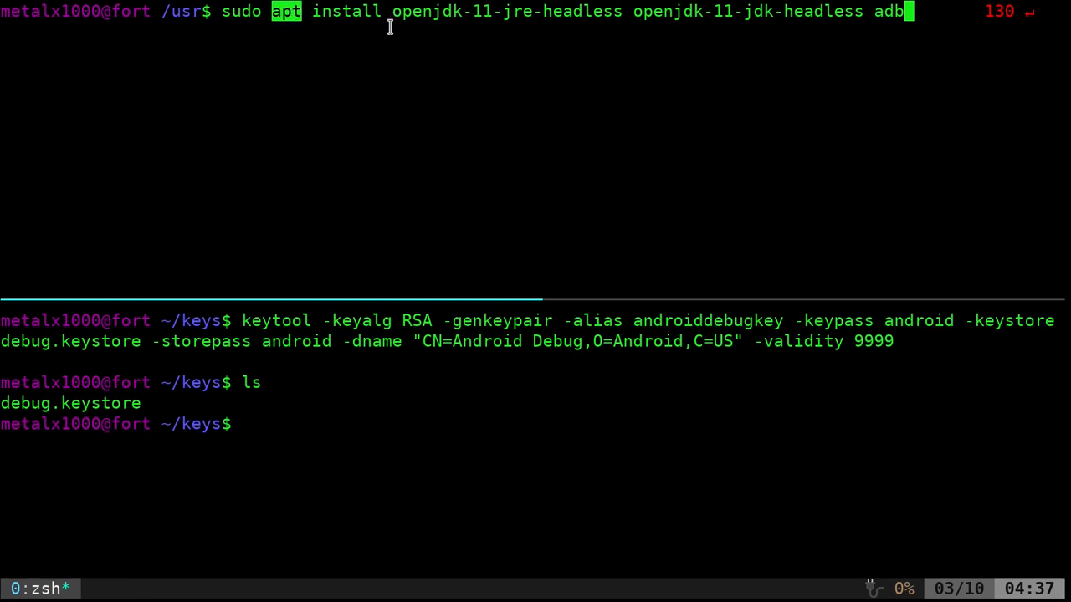
mouse_move(519, 16)
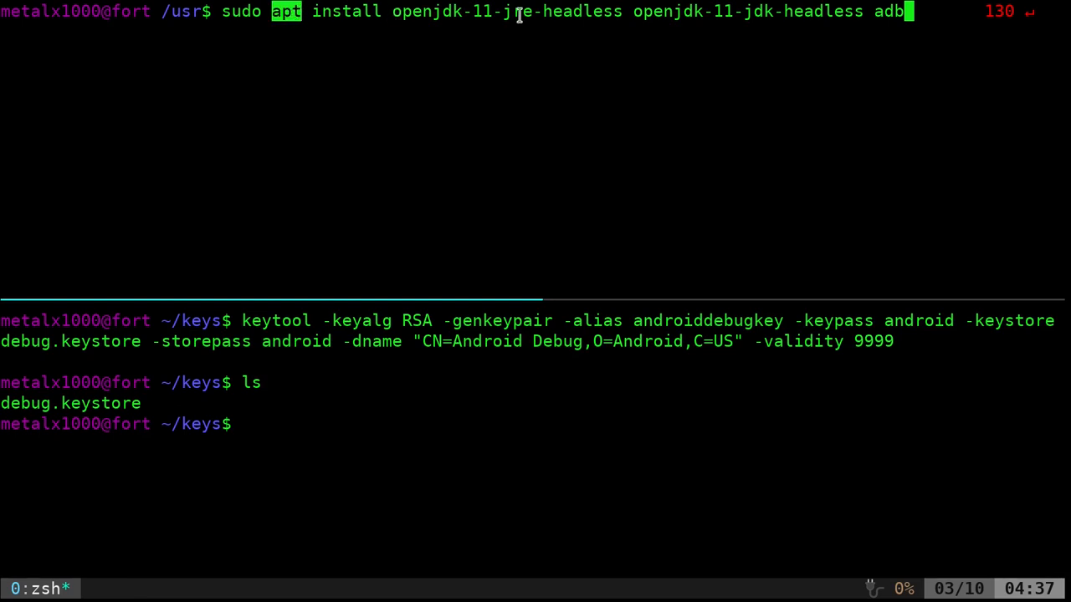
mouse_move(514, 123)
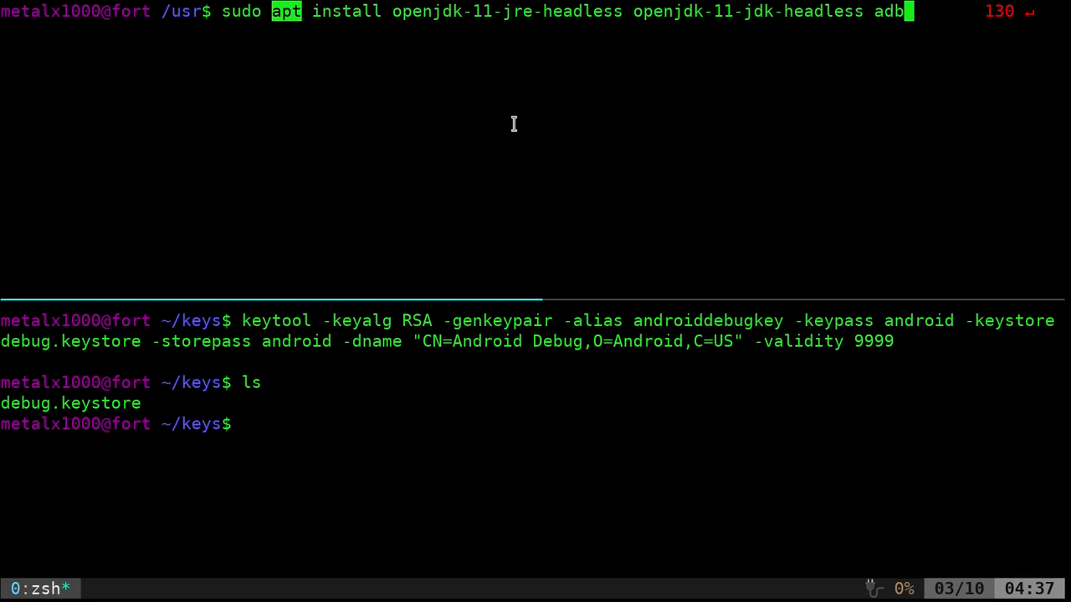
mouse_move(482, 189)
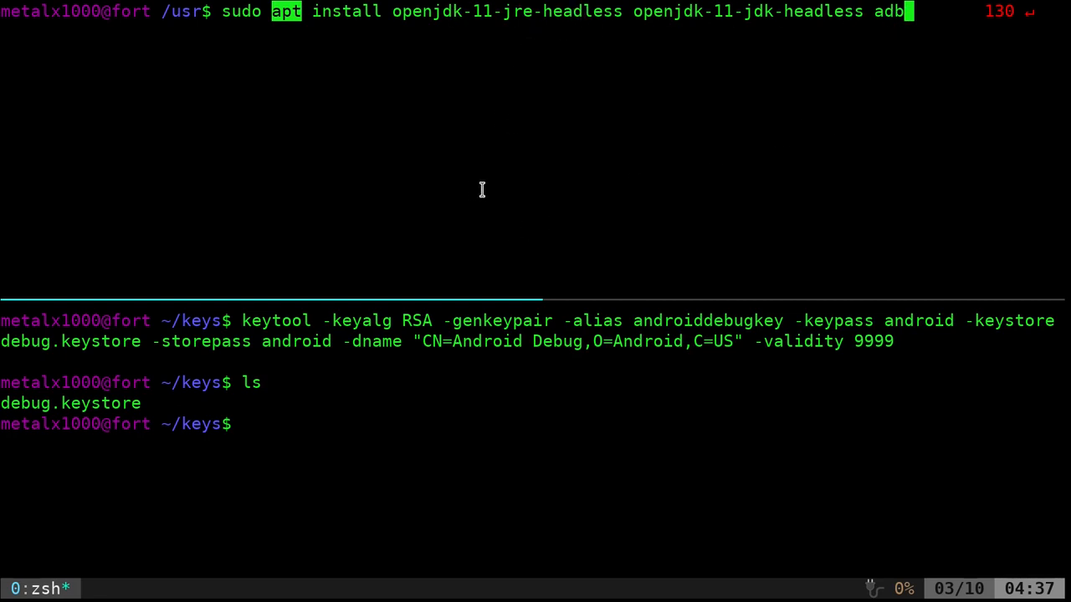
mouse_move(351, 64)
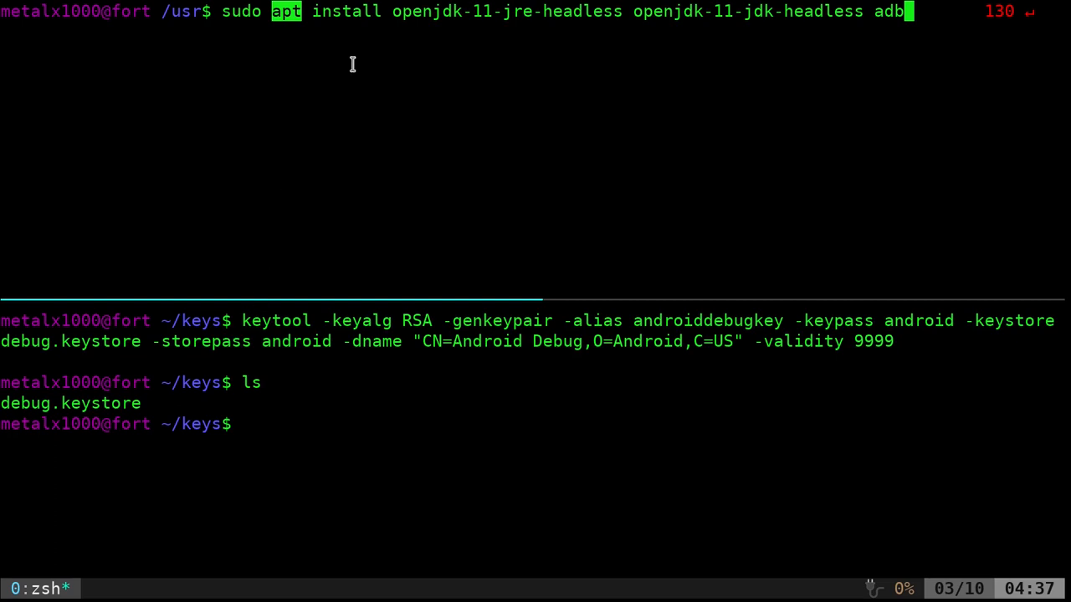
mouse_move(244, 321)
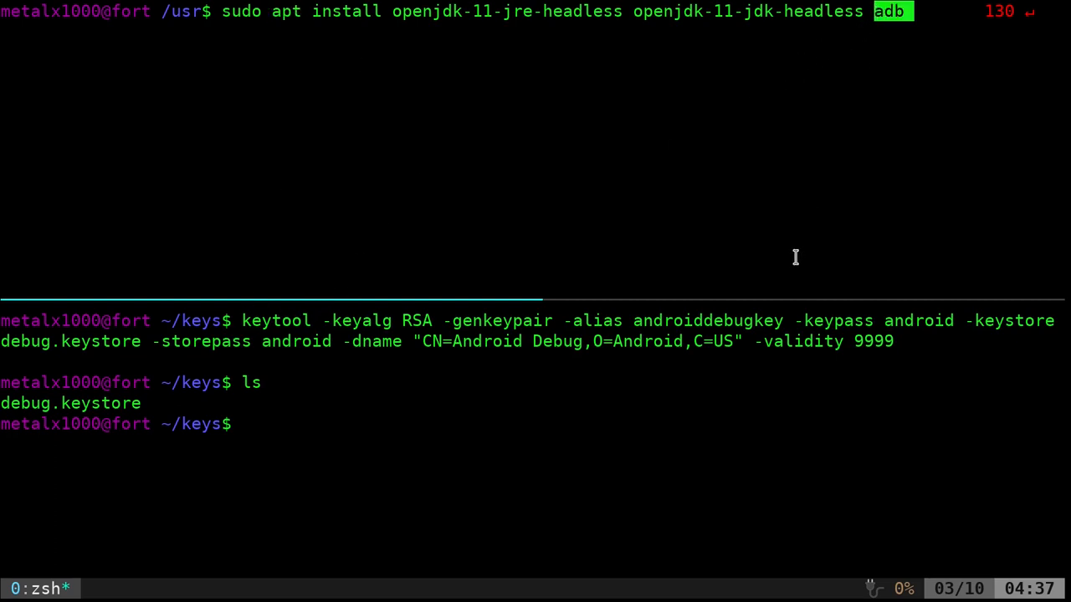
mouse_move(790, 264)
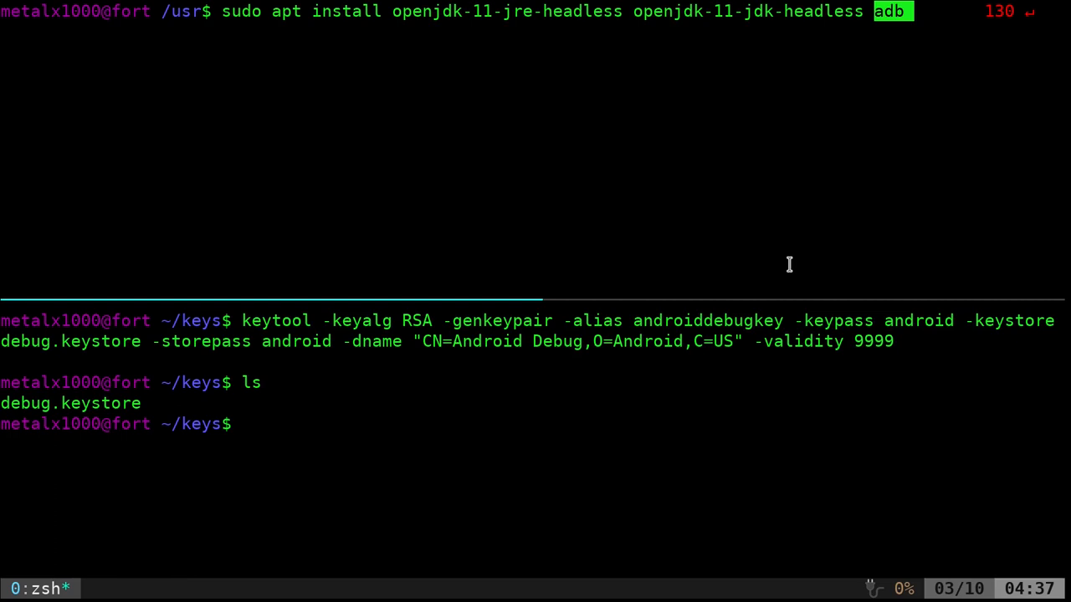
mouse_move(291, 321)
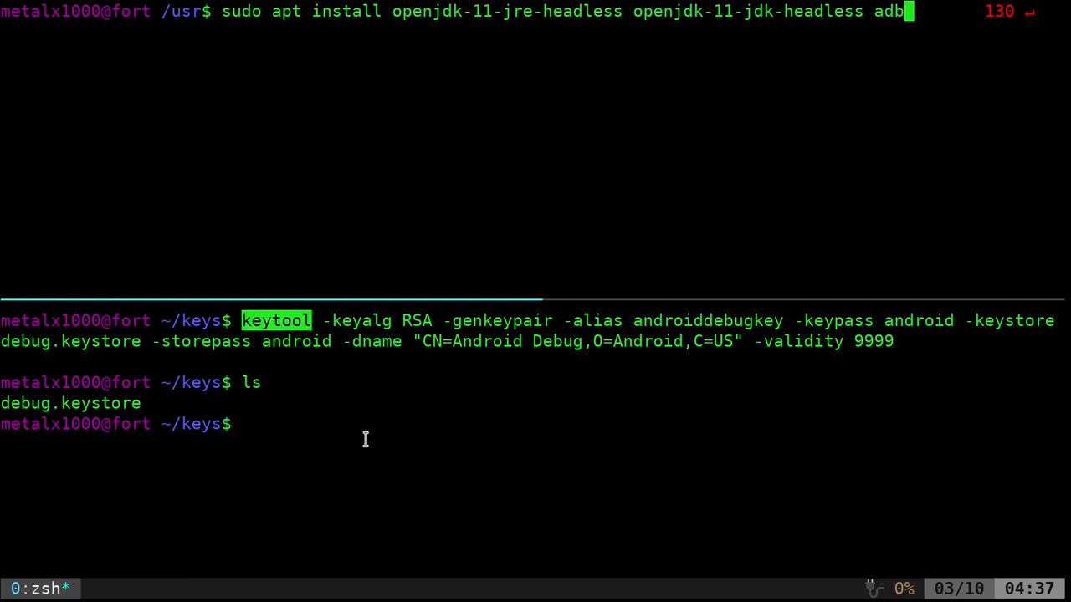
mouse_move(721, 405)
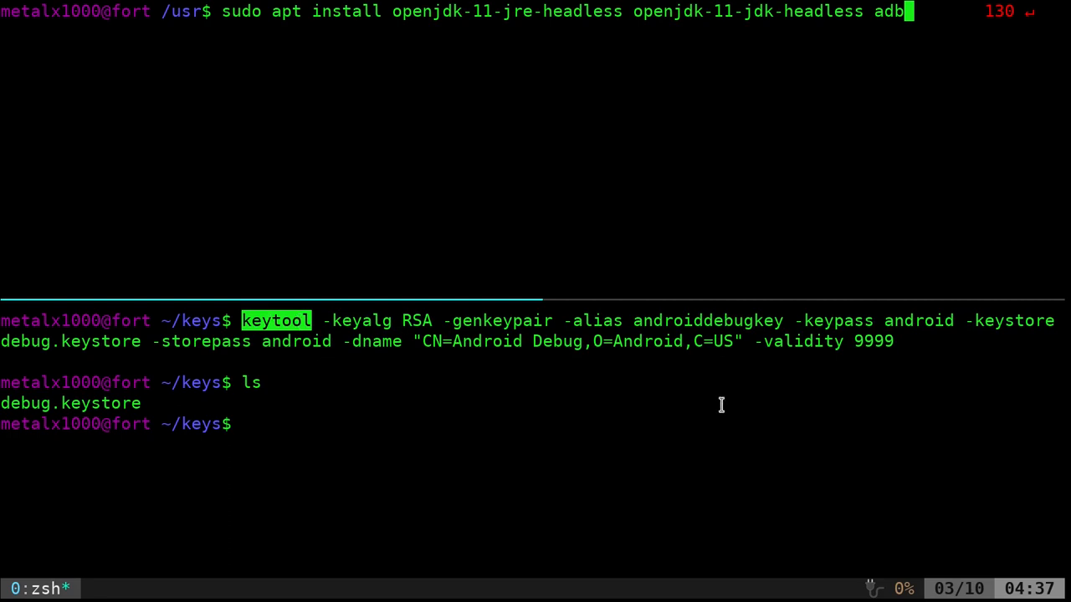